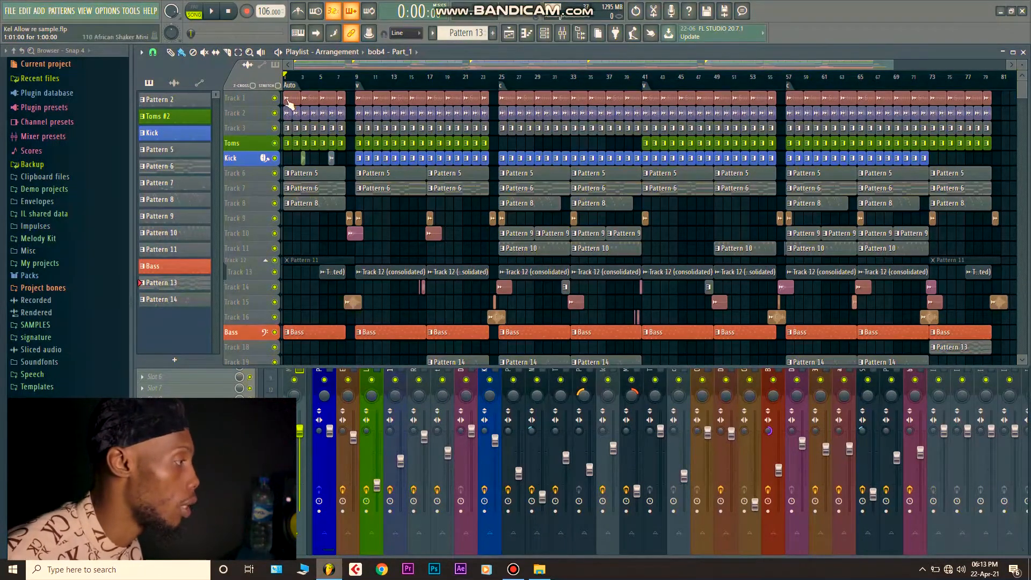
Step: Solo Track 1 and add Track 2 to the solo in the playlist
left_click(210, 11)
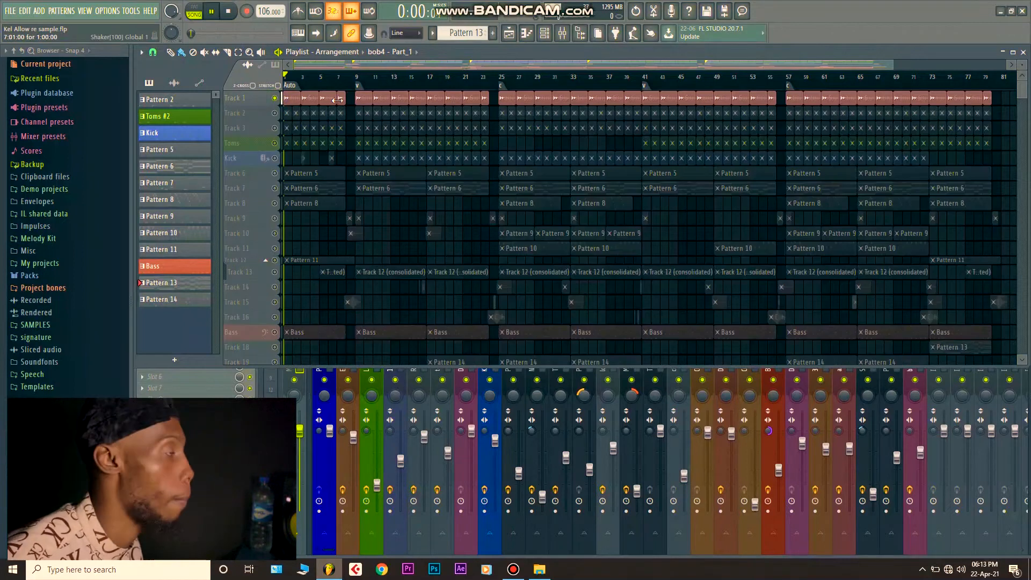
left_click(194, 12)
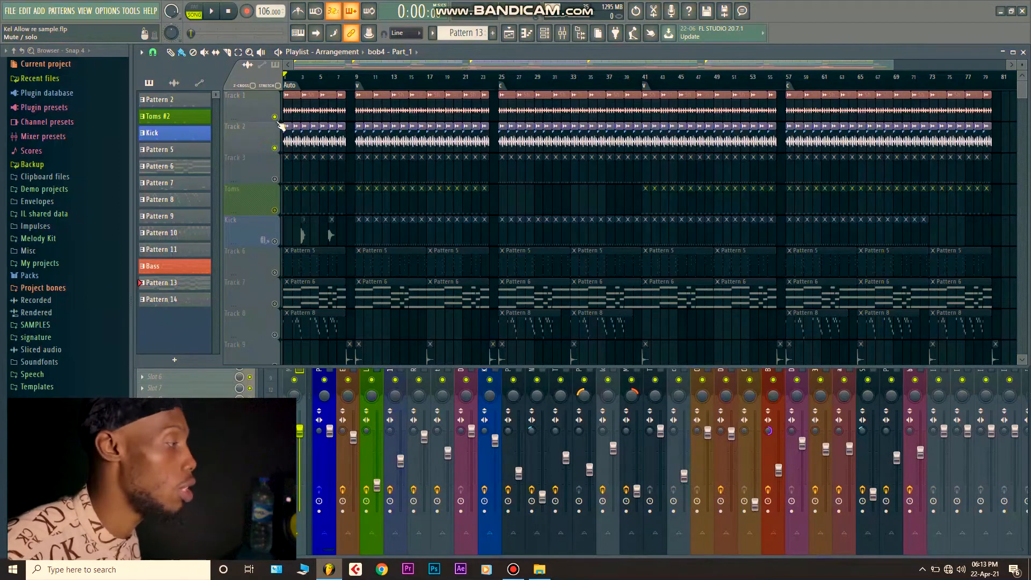
Step: Toggle Track 1 and Track 2 solo, then show mixer insert 4 (110 African Shaker Mini)
left_click(210, 11)
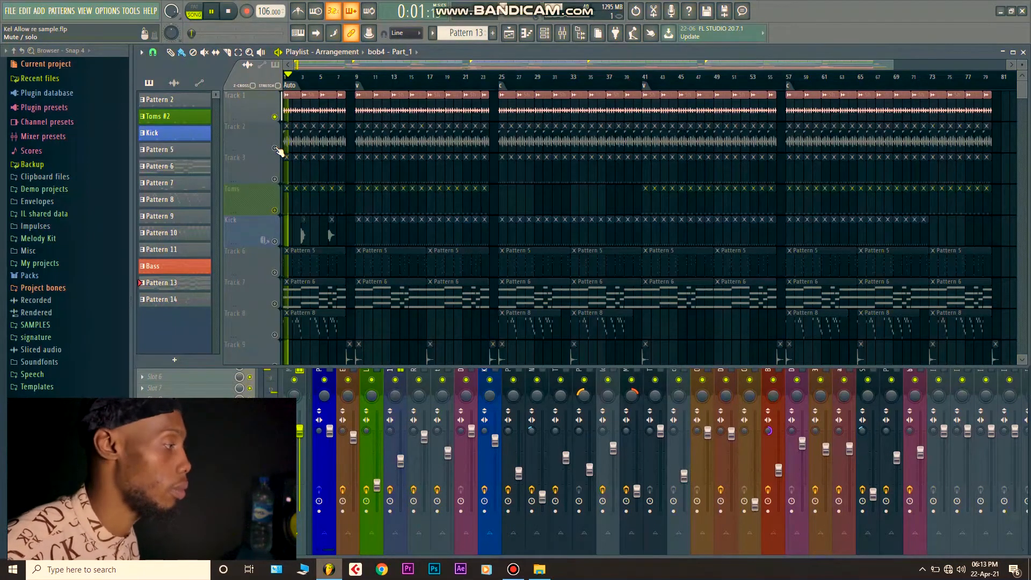
left_click(229, 11)
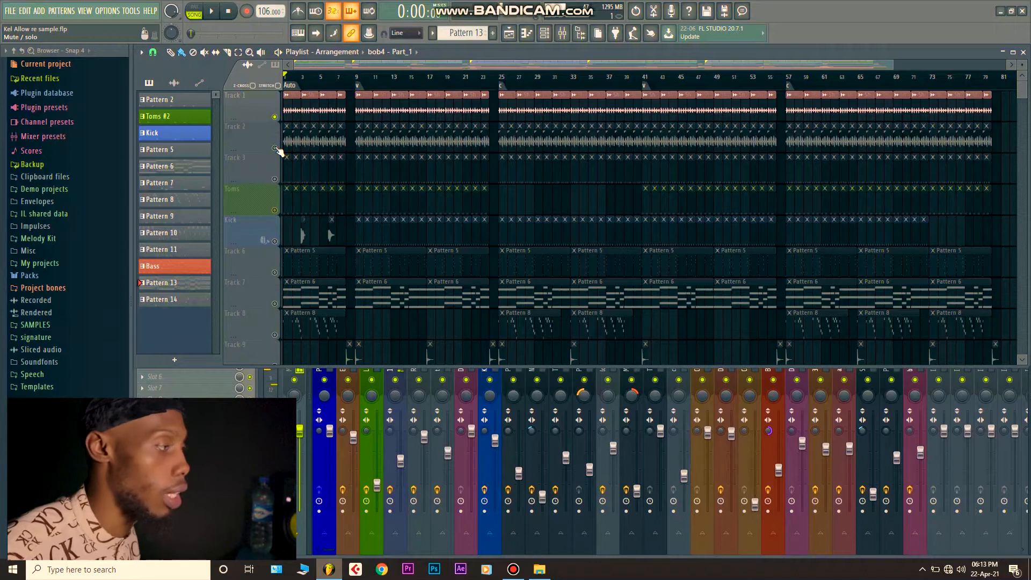
left_click(210, 11)
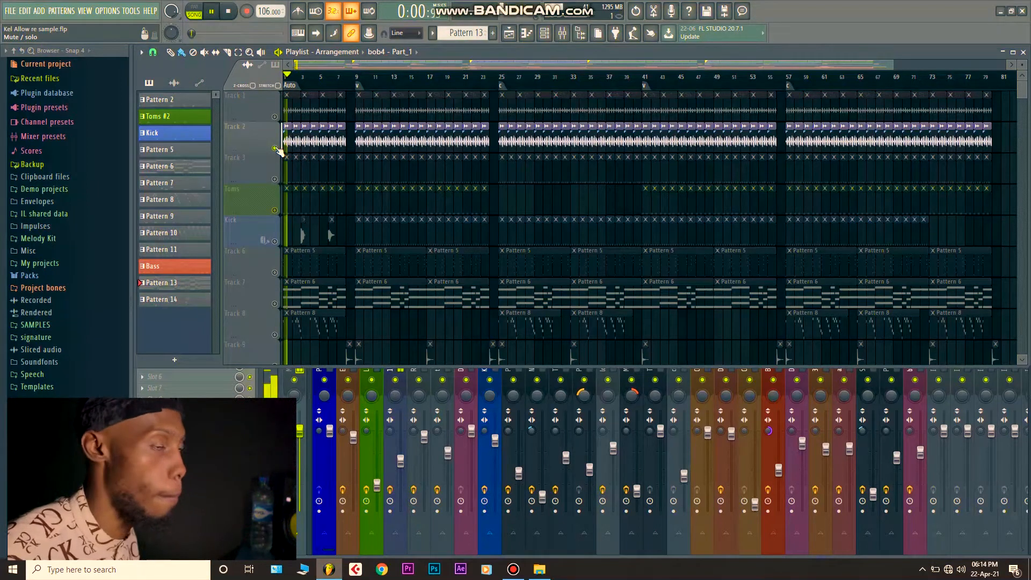
left_click(210, 12)
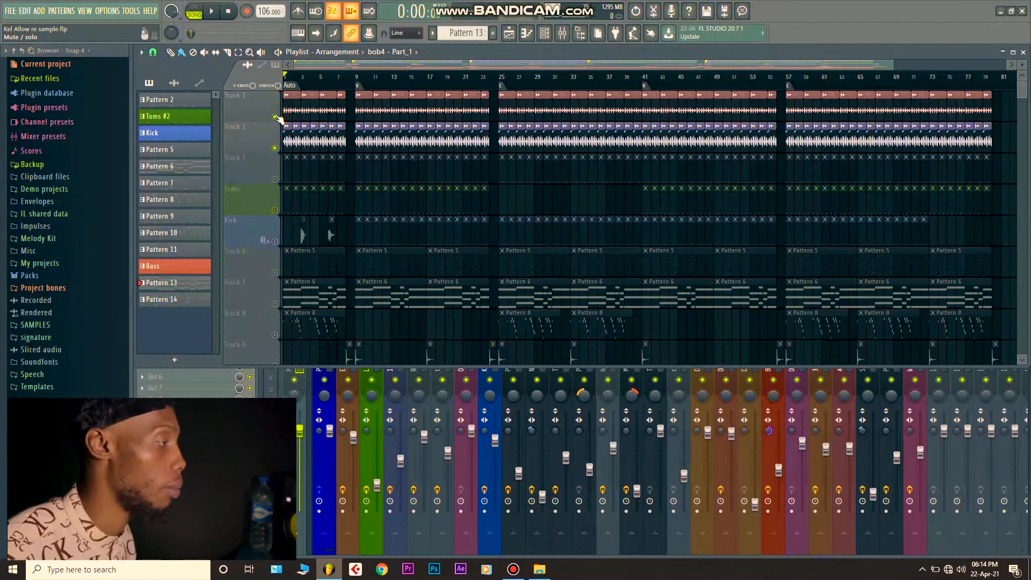
left_click(210, 12)
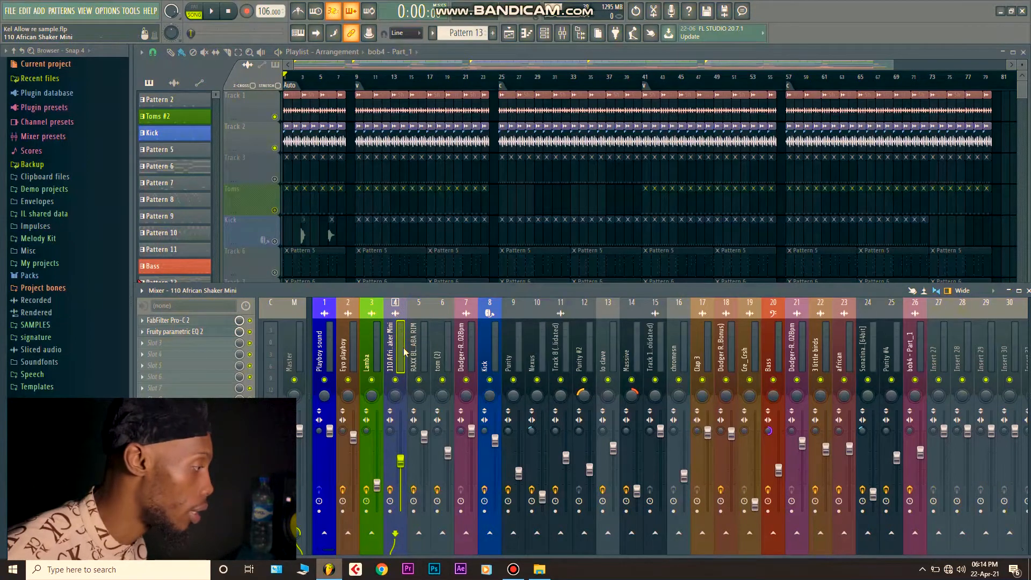
Step: Open the shaker insert's FabFilter Pro-C 2 compressor at its default setting
left_click(168, 320)
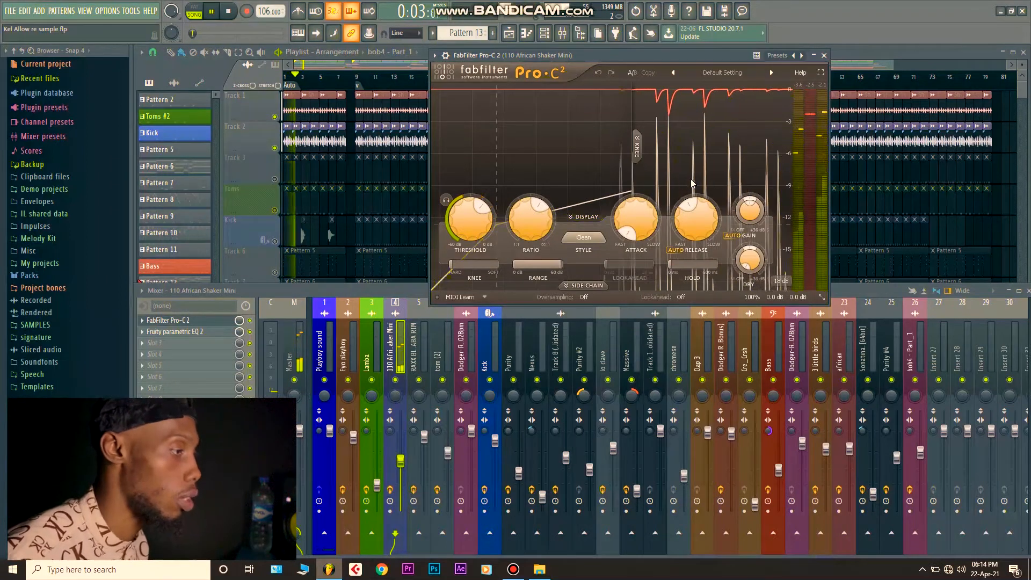
left_click(228, 12)
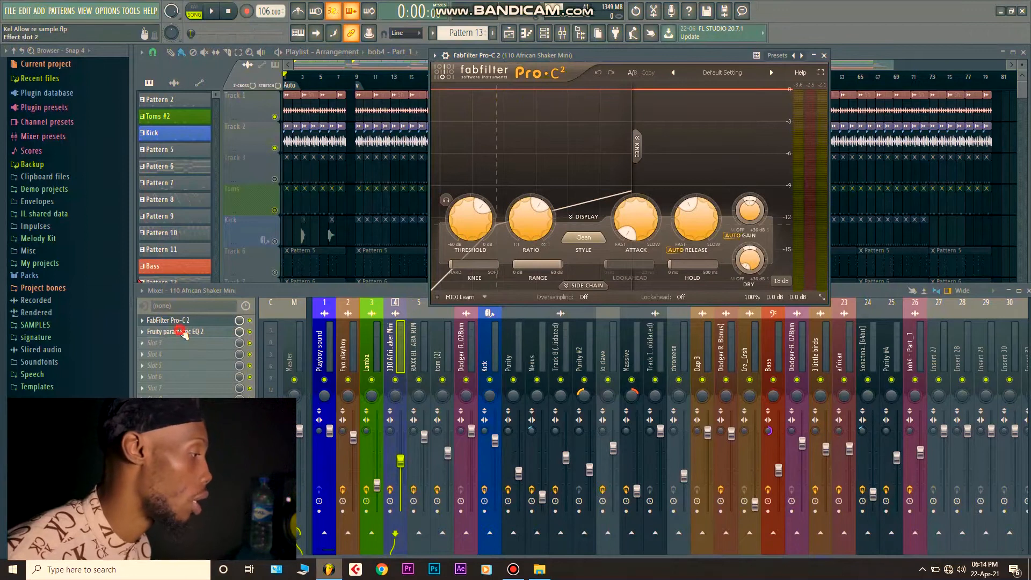
Step: Open the shaker's Fruity Parametric EQ 2 and compare with effects bypassed
left_click(167, 331)
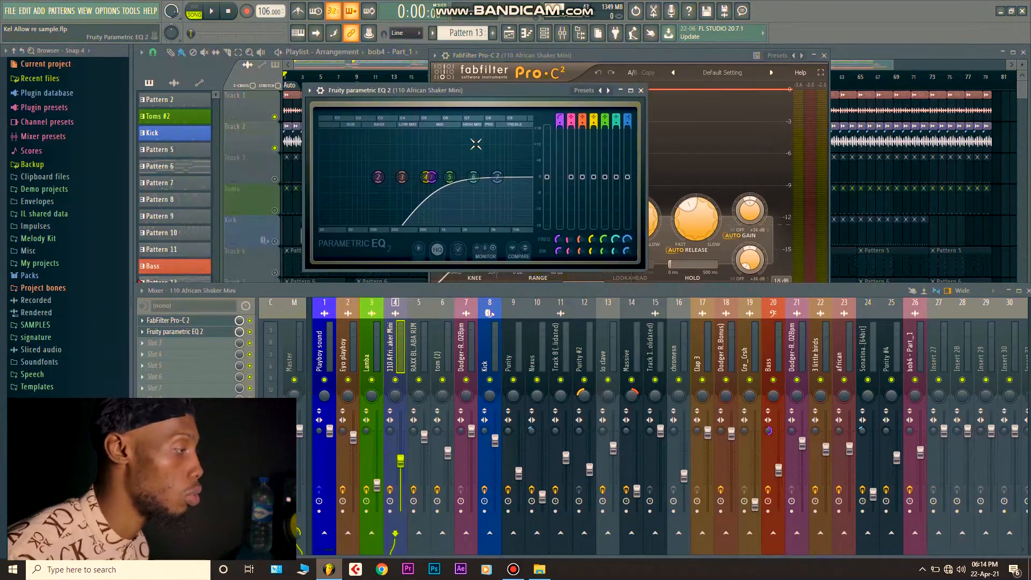
mouse_move(441, 206)
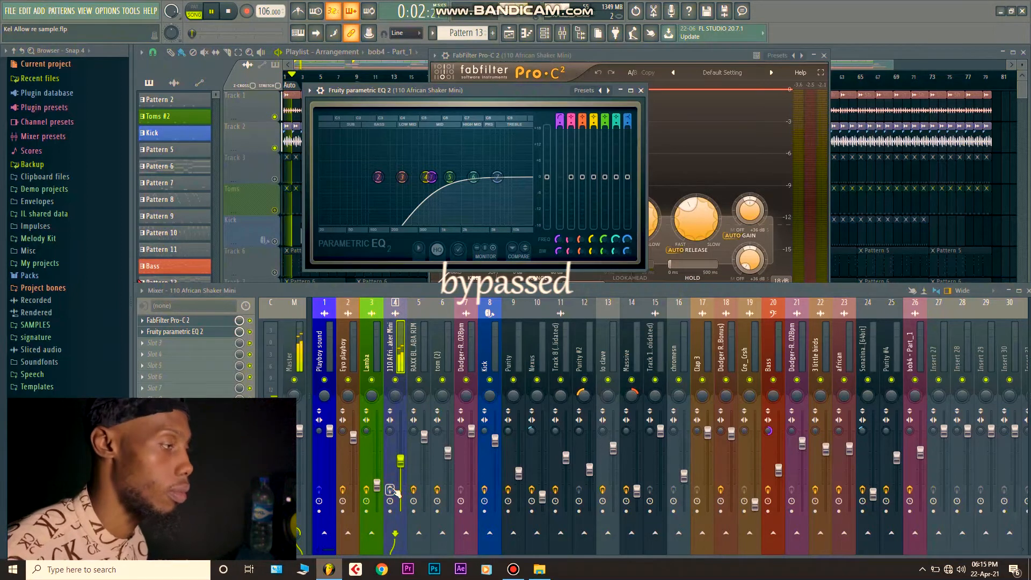
left_click(229, 12)
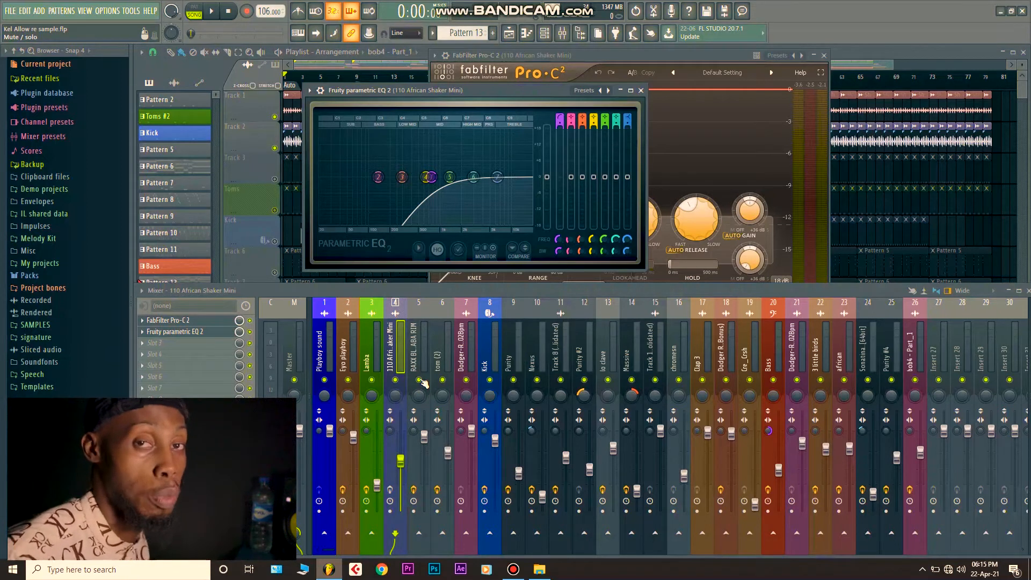
mouse_move(14, 55)
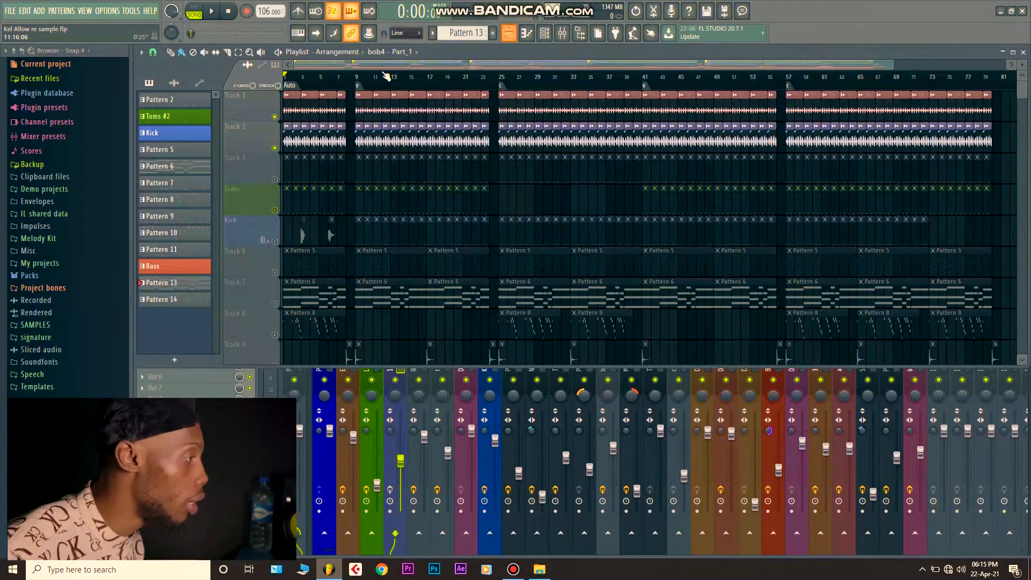
Step: Unmute Track 3 and open the RAXX Blaqbones Haba Rim channel settings
left_click(276, 179)
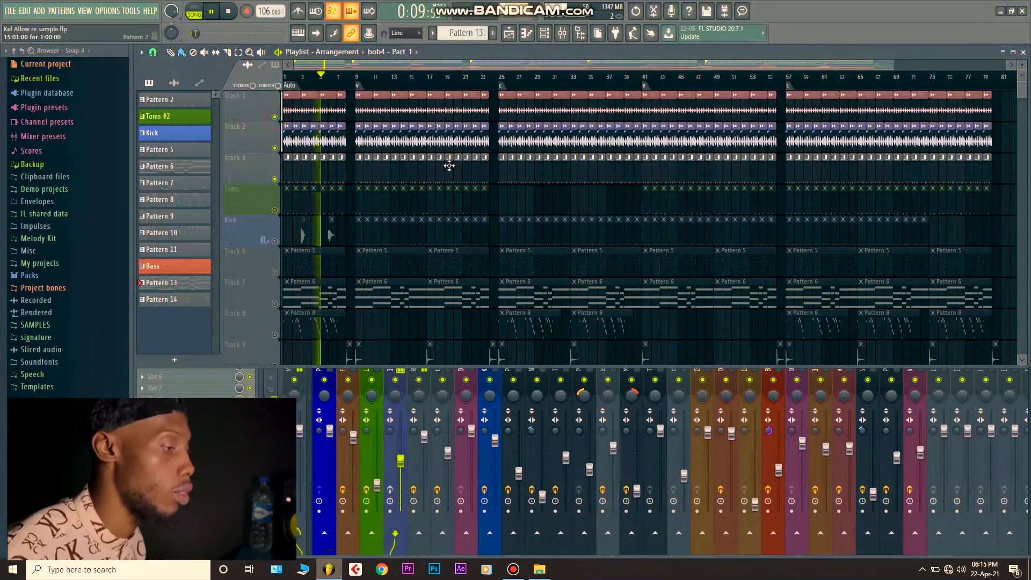
left_click(228, 11)
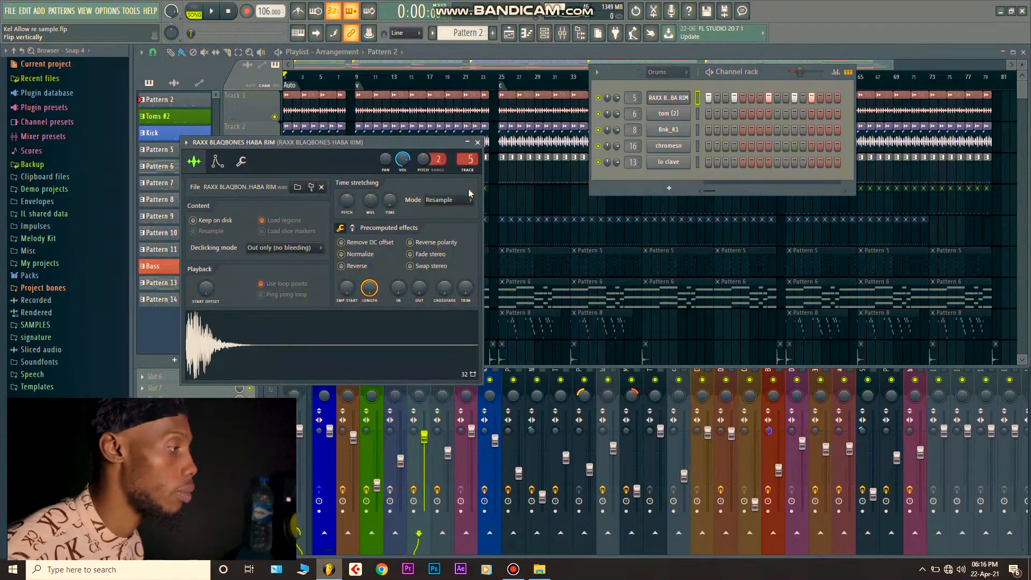
Step: Show mixer insert 5 for the rim and open its Fruity Parametric EQ 2
left_click(477, 143)
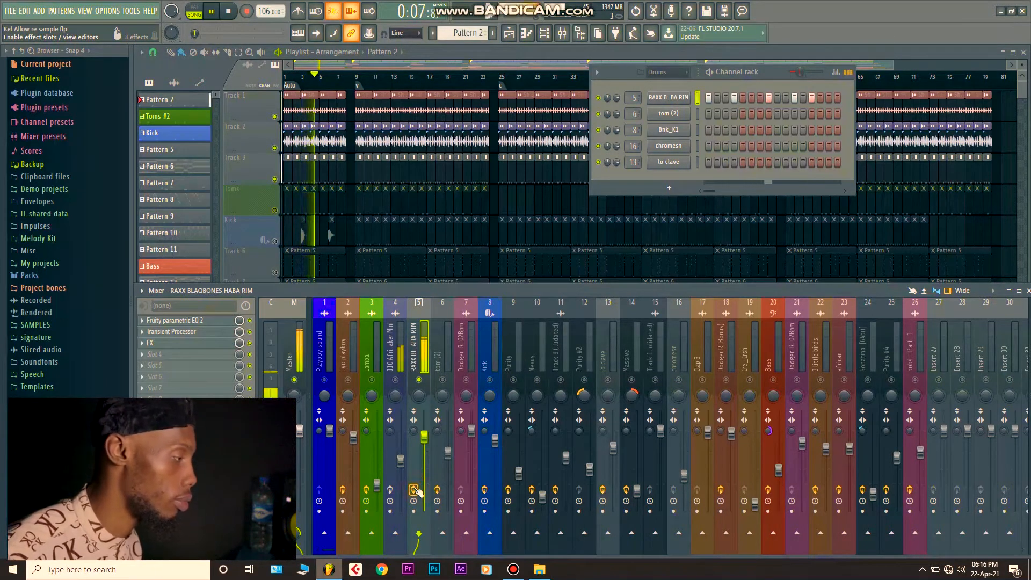
left_click(174, 320)
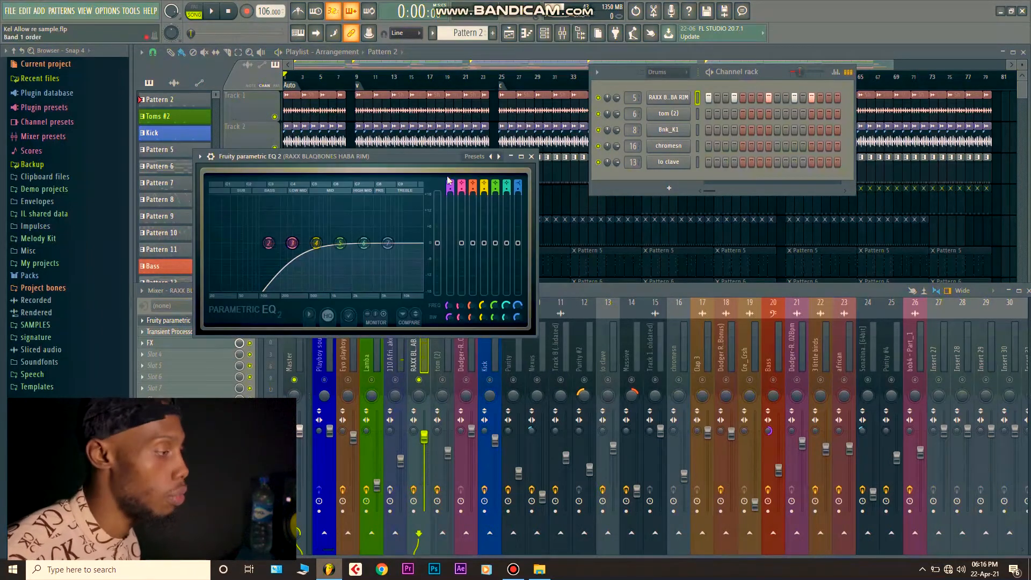
Step: Close the rim's EQ, review its Transient Processor, and open the Effector slot
left_click(531, 156)
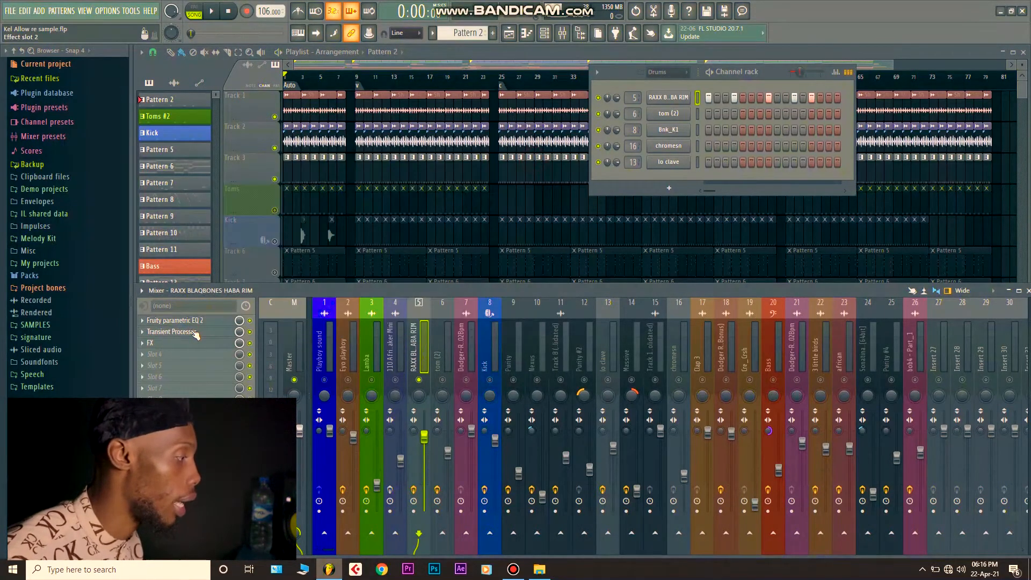
left_click(170, 331)
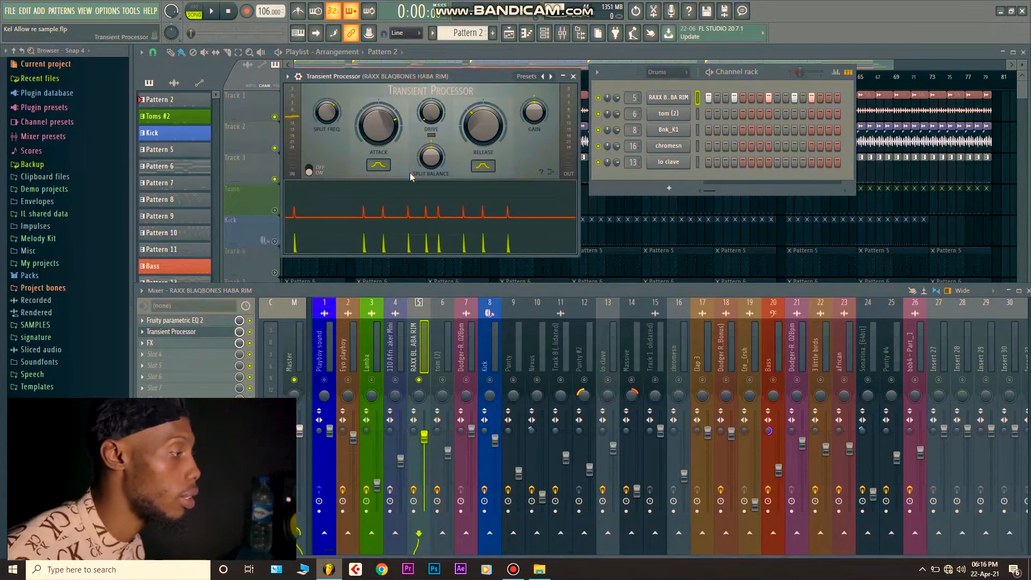
mouse_move(431, 108)
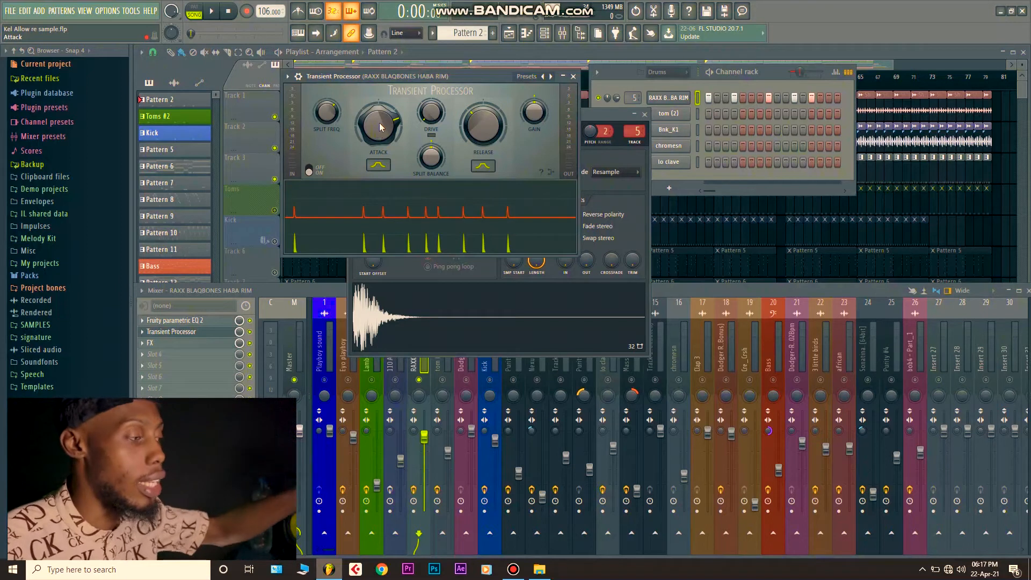
mouse_move(380, 130)
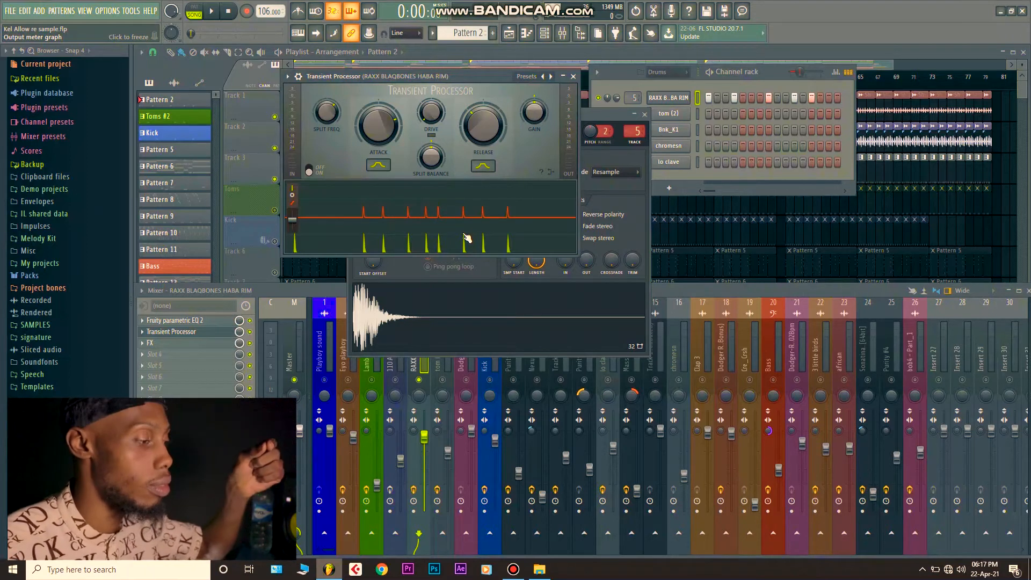
mouse_move(406, 182)
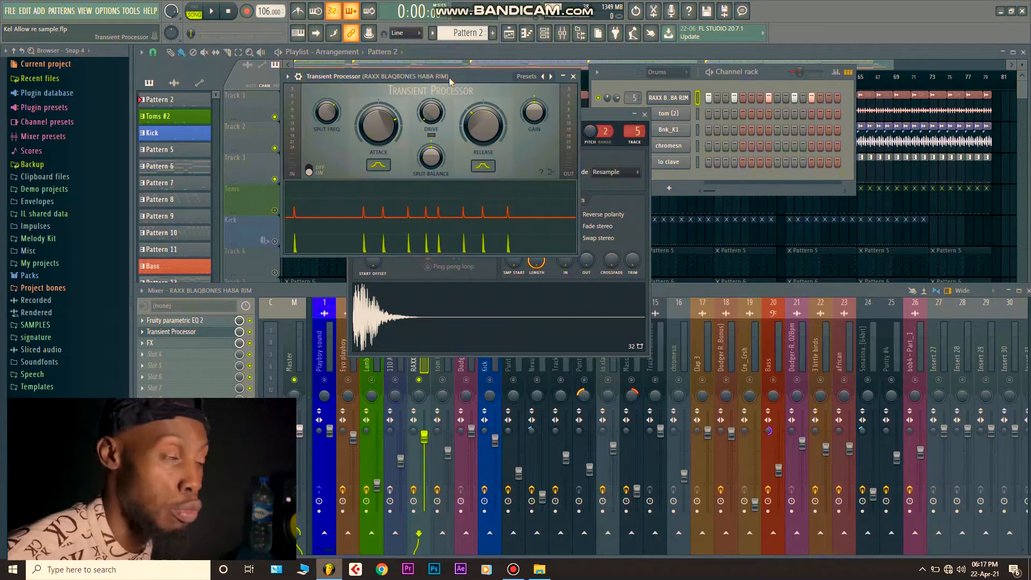
mouse_move(551, 250)
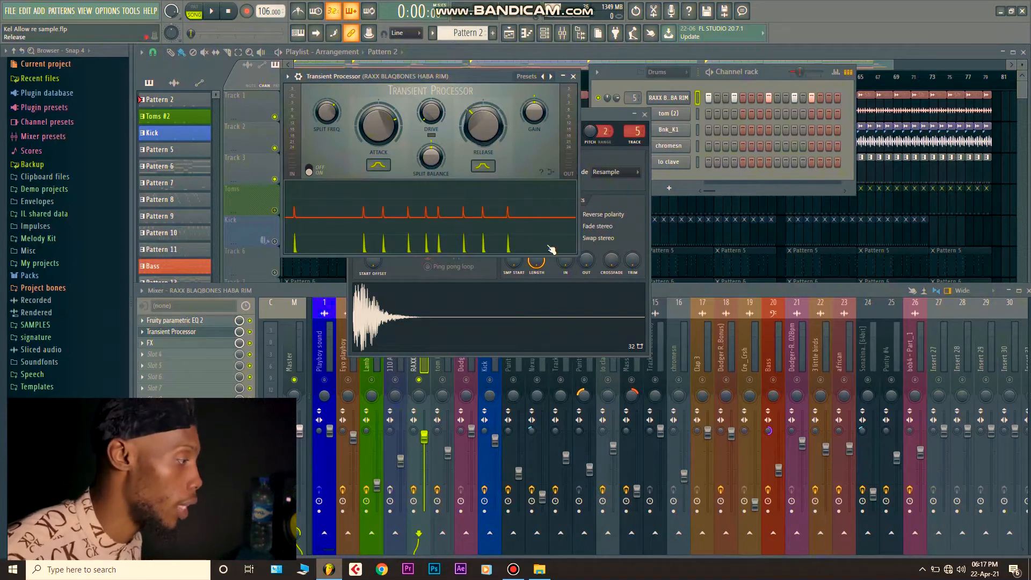
left_click(194, 343)
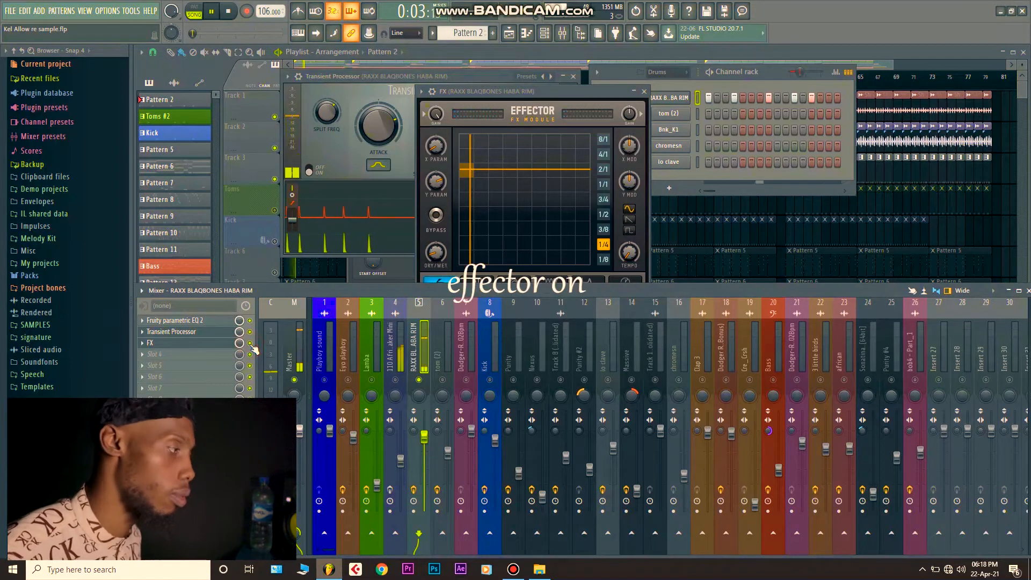
Step: Turn on the rim insert's Effector module
left_click(211, 11)
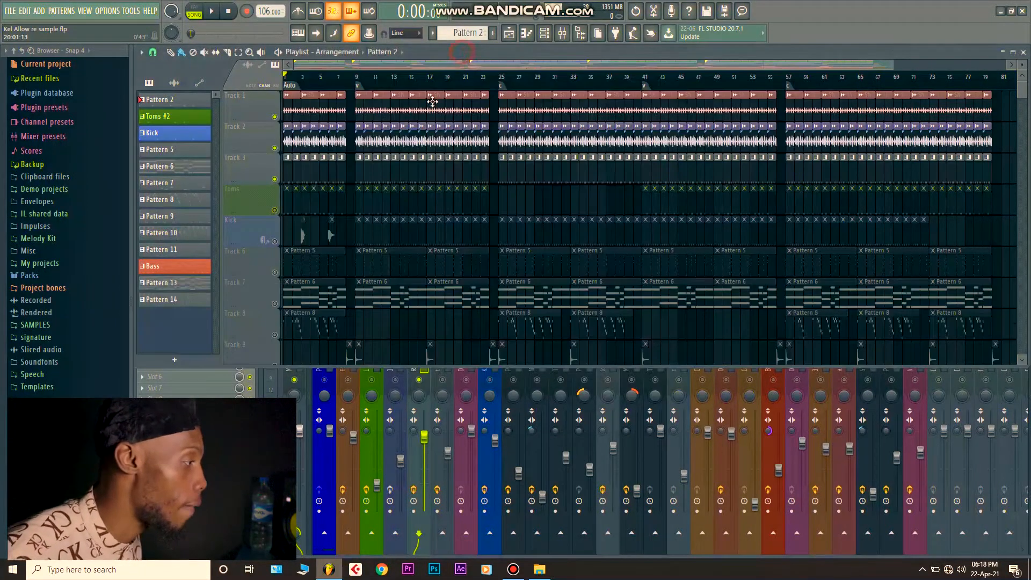
Step: Unmute the Toms and Kick tracks in the playlist
left_click(210, 12)
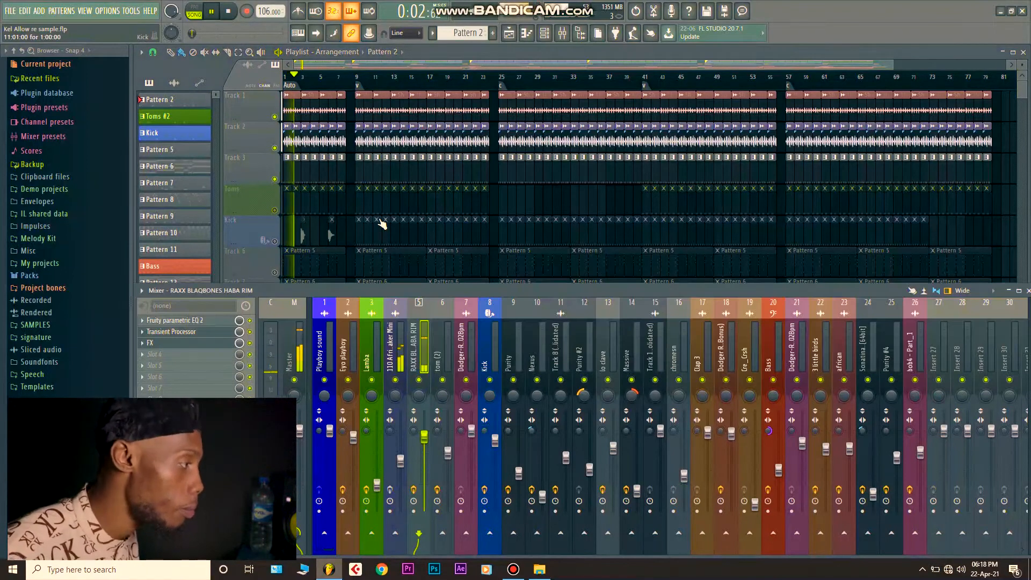
left_click(228, 12)
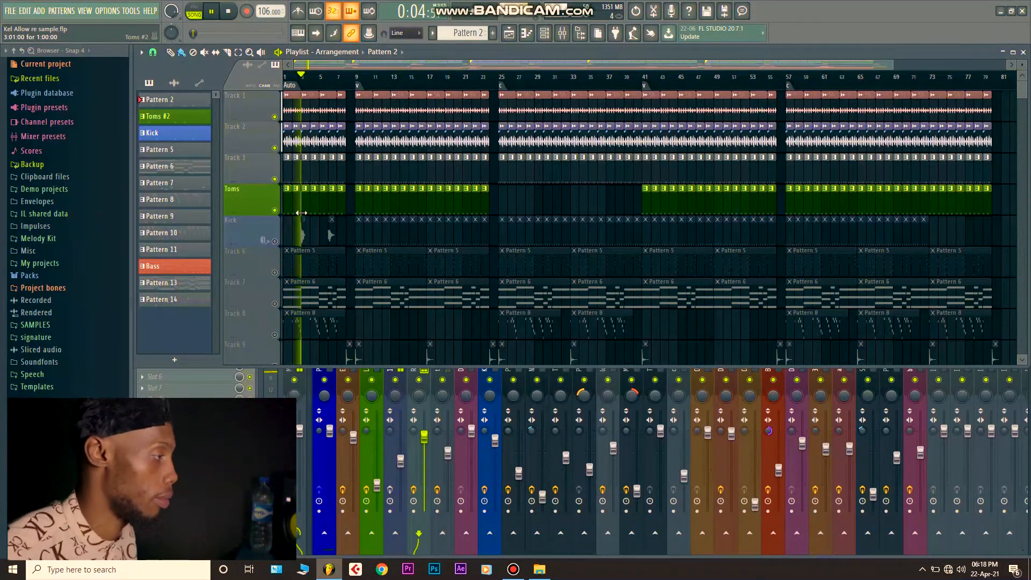
left_click(227, 12)
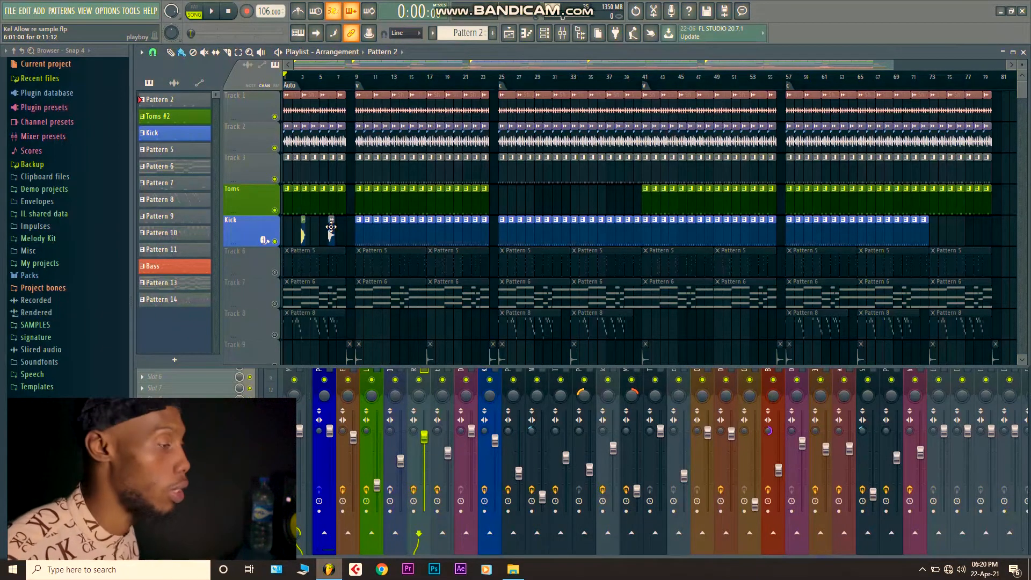
Step: Play the arrangement and open the Purity instrument behind Pattern 5
left_click(211, 12)
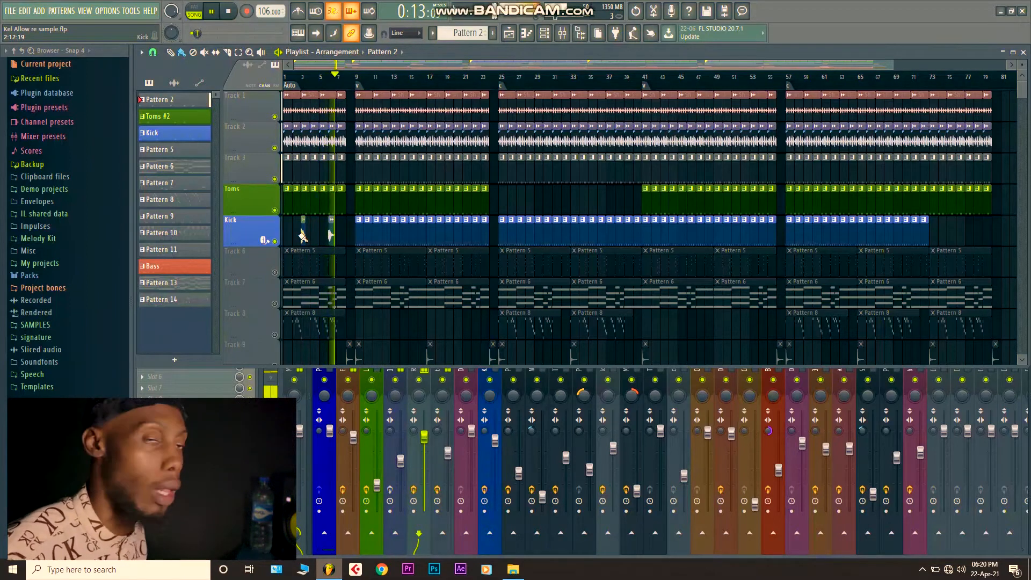
left_click(209, 11)
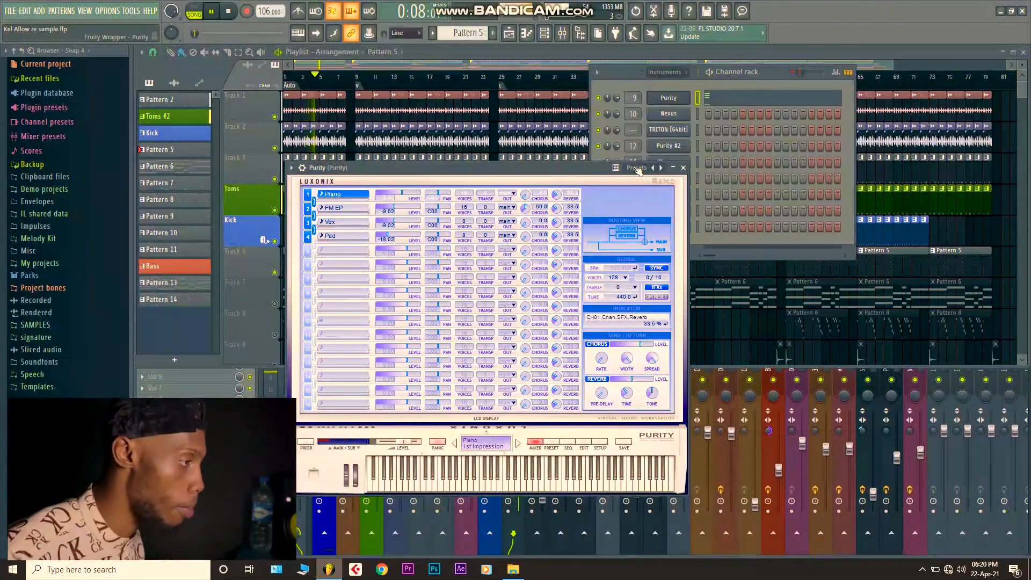
Step: Close the Purity instrument and view its mixer insert holding Fruity Parametric EQ 2 and Fruity Reverb 2
left_click(683, 167)
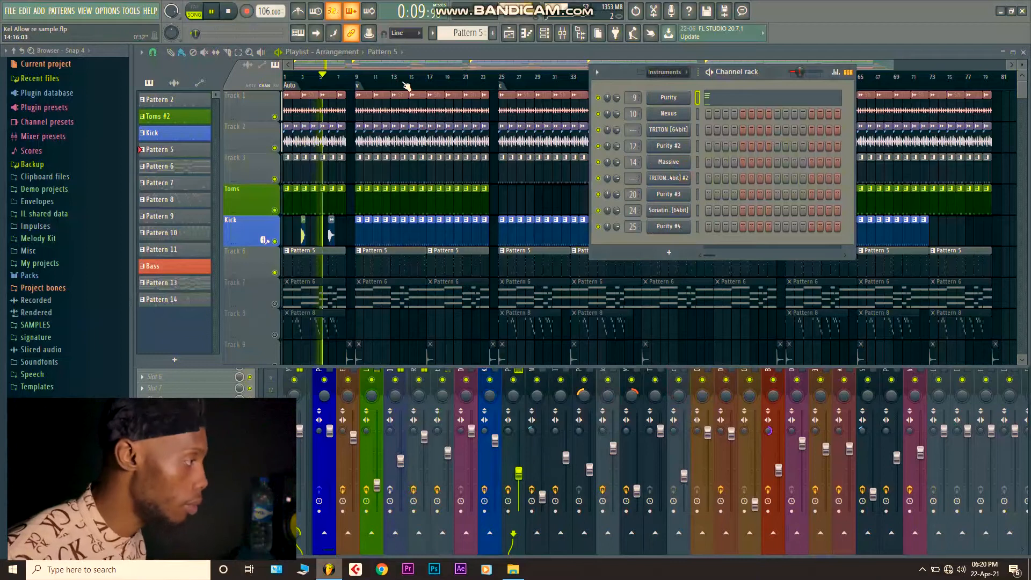
left_click(228, 11)
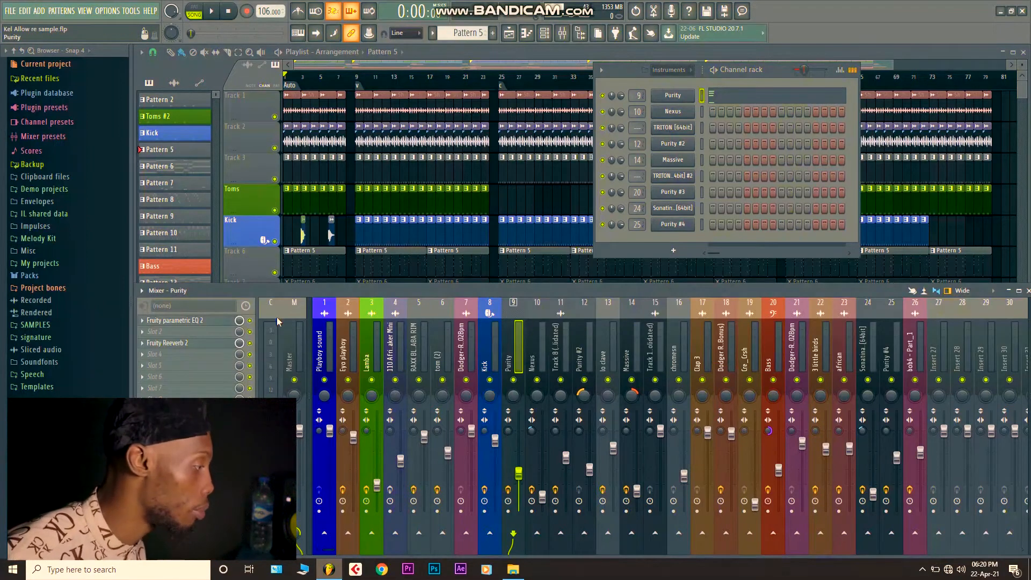
Step: Inspect the Purity insert's Fruity Parametric EQ 2 and Fruity Reverb 2, then close both windows
left_click(175, 320)
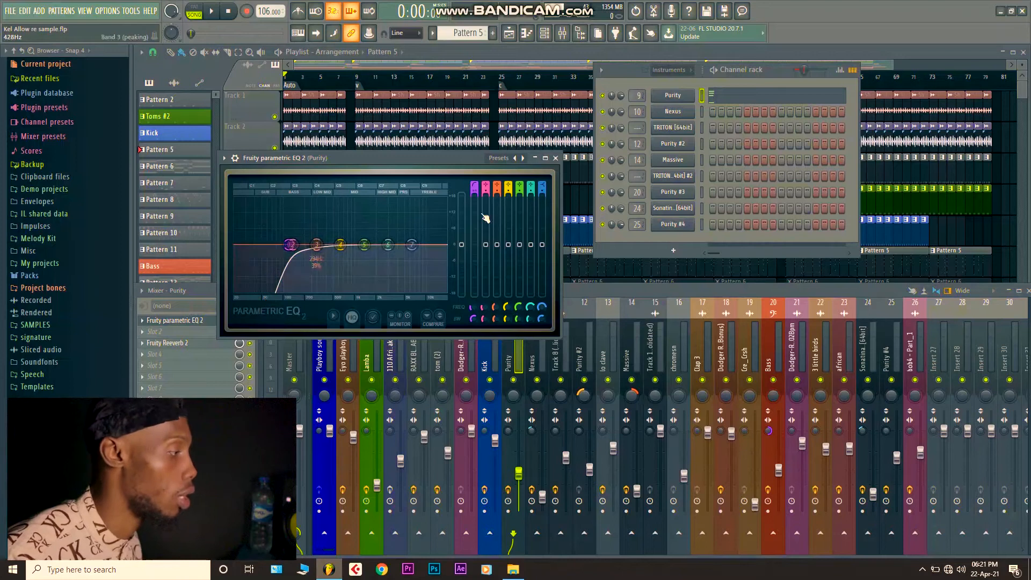
left_click(170, 343)
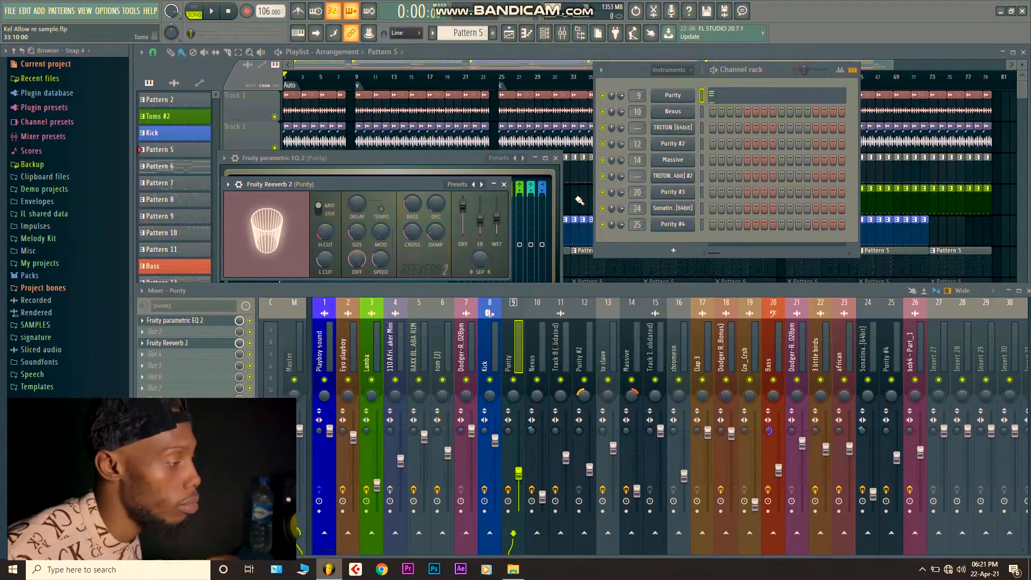
left_click(503, 184)
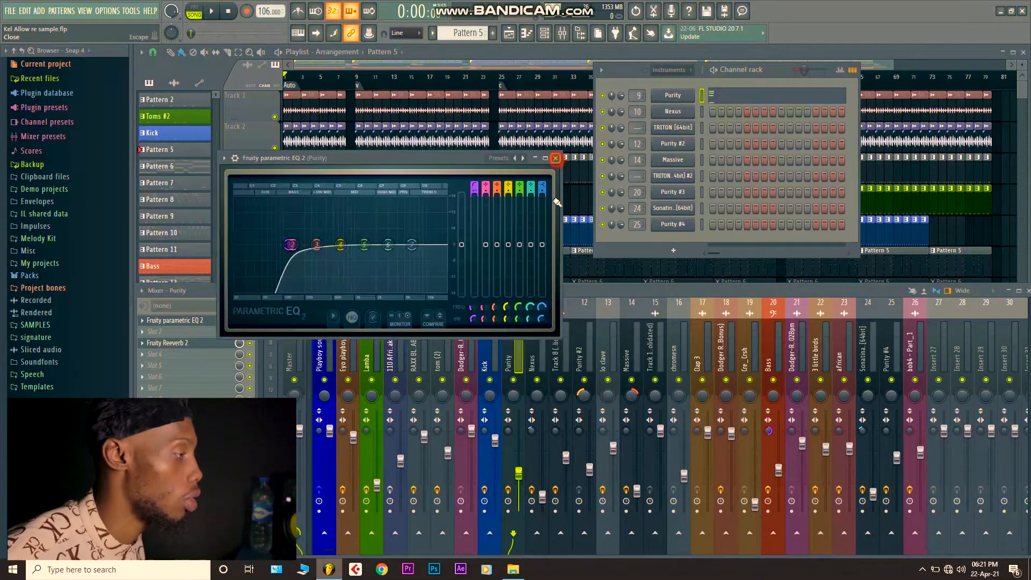
left_click(555, 158)
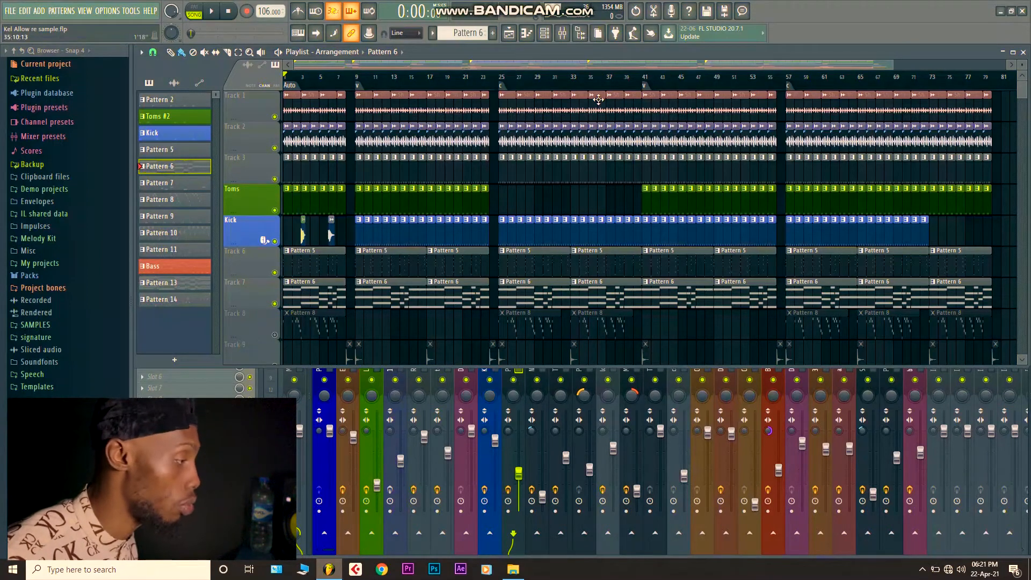
left_click(210, 10)
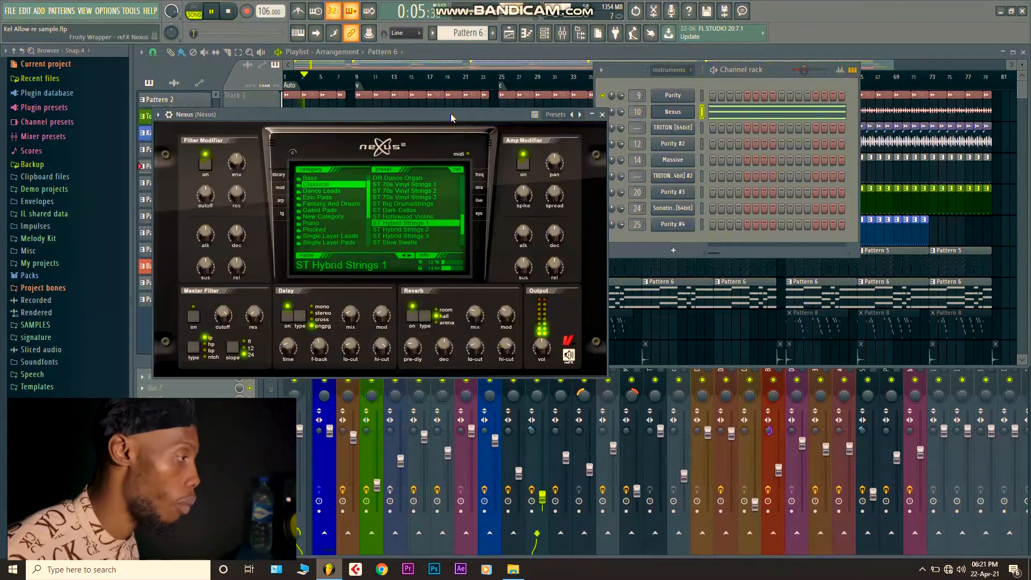
mouse_move(602, 114)
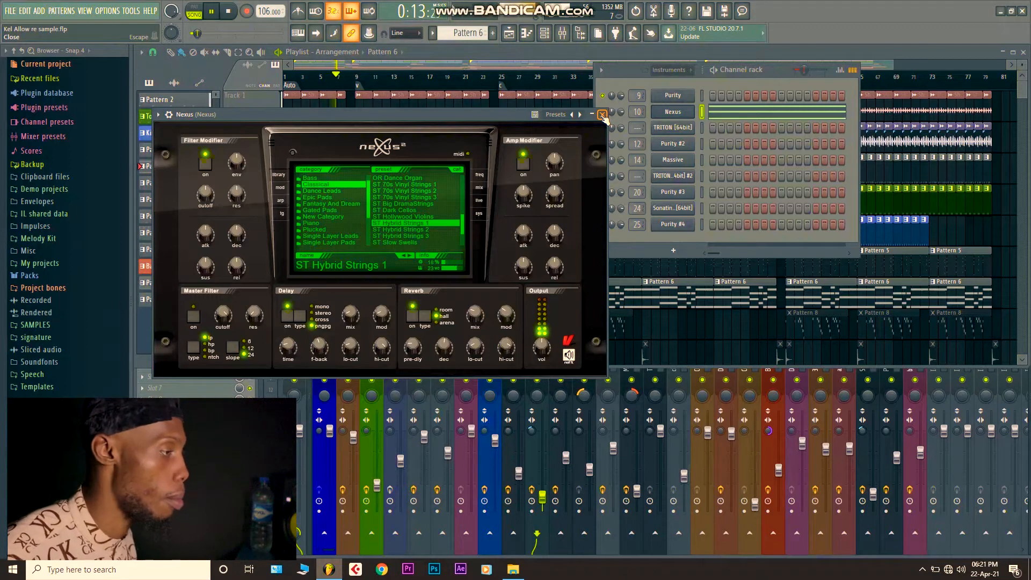
left_click(601, 114)
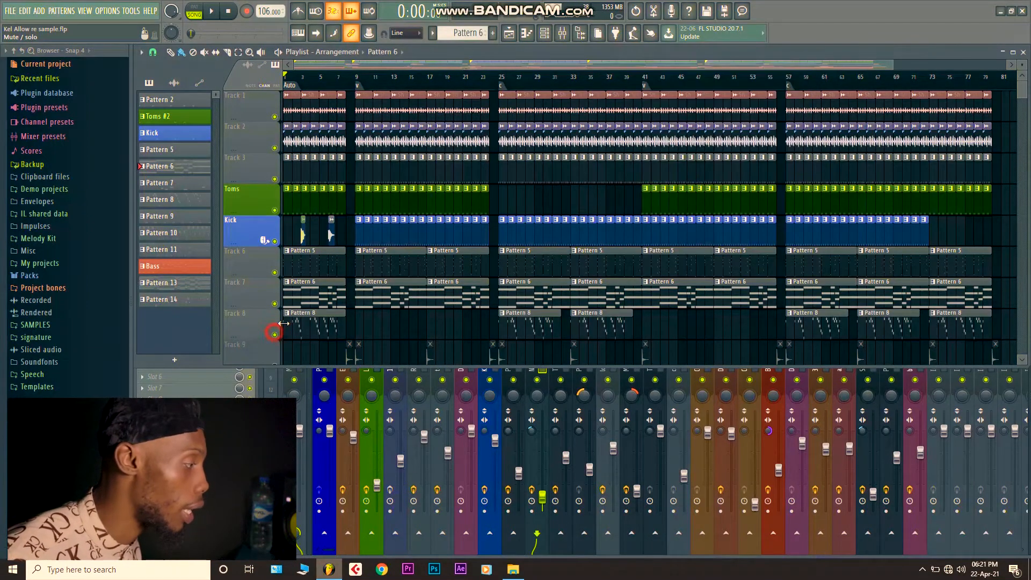
left_click(159, 200)
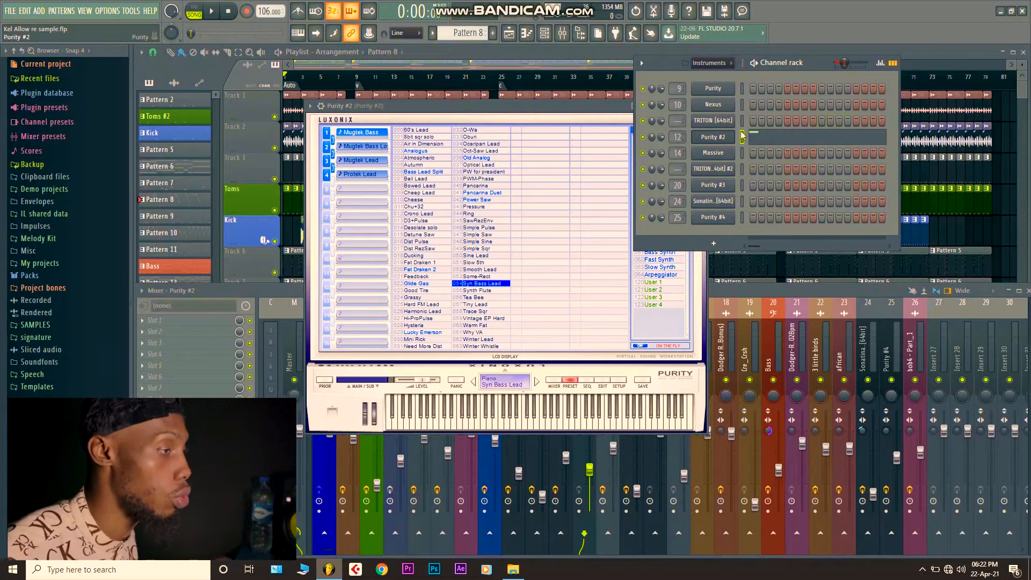
mouse_move(745, 296)
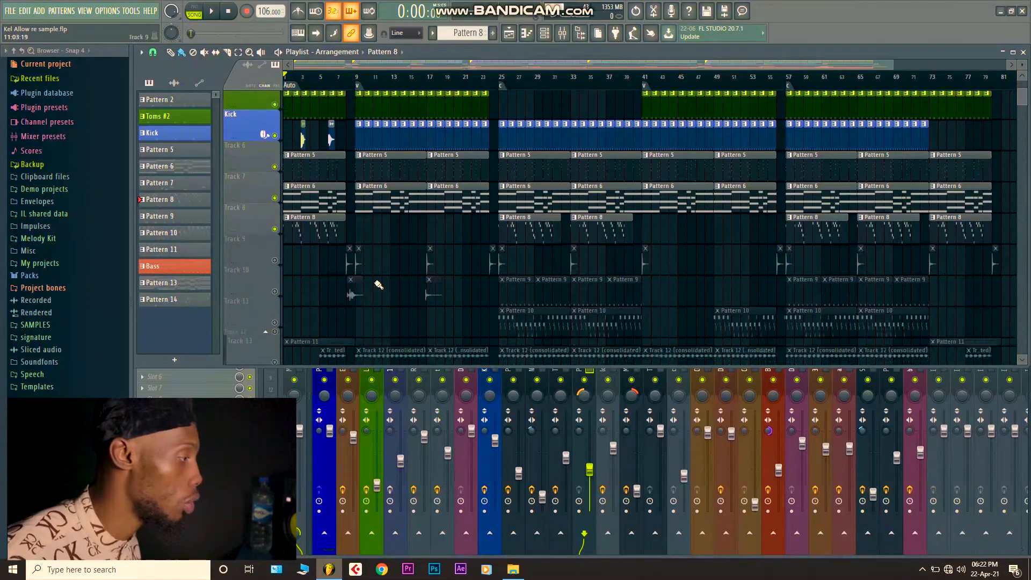
scroll("down", 3)
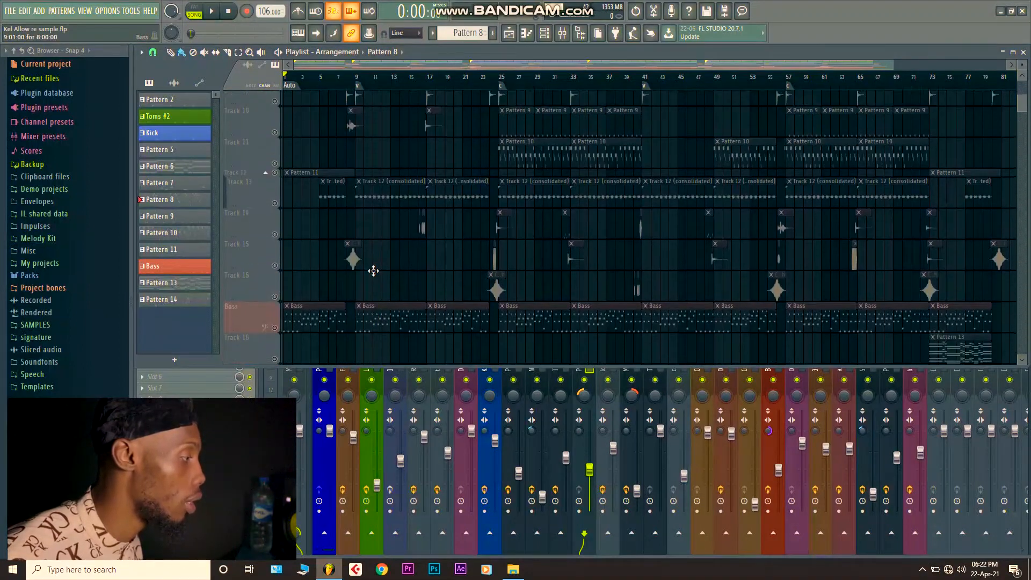
scroll("up", 3)
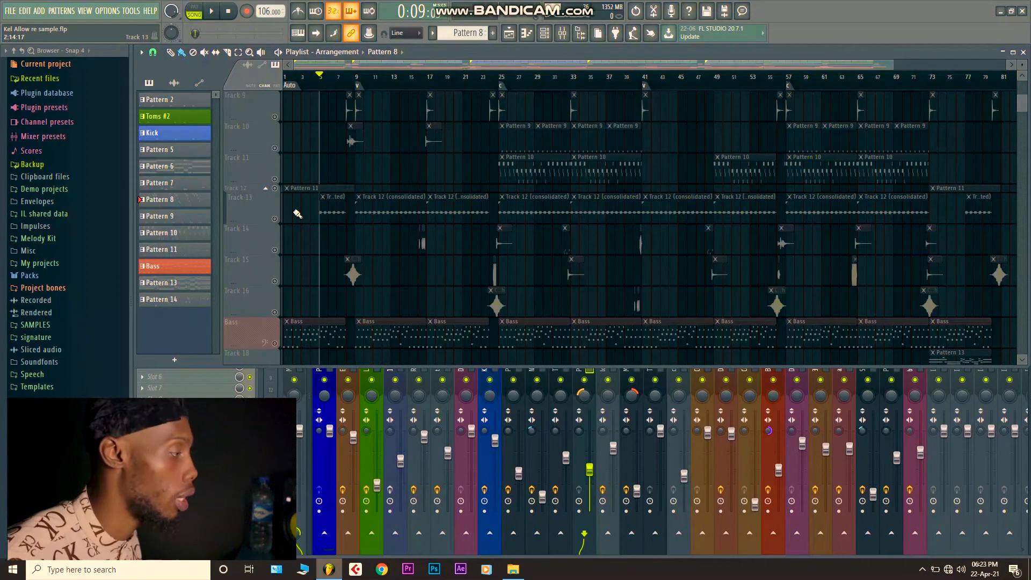
left_click(211, 11)
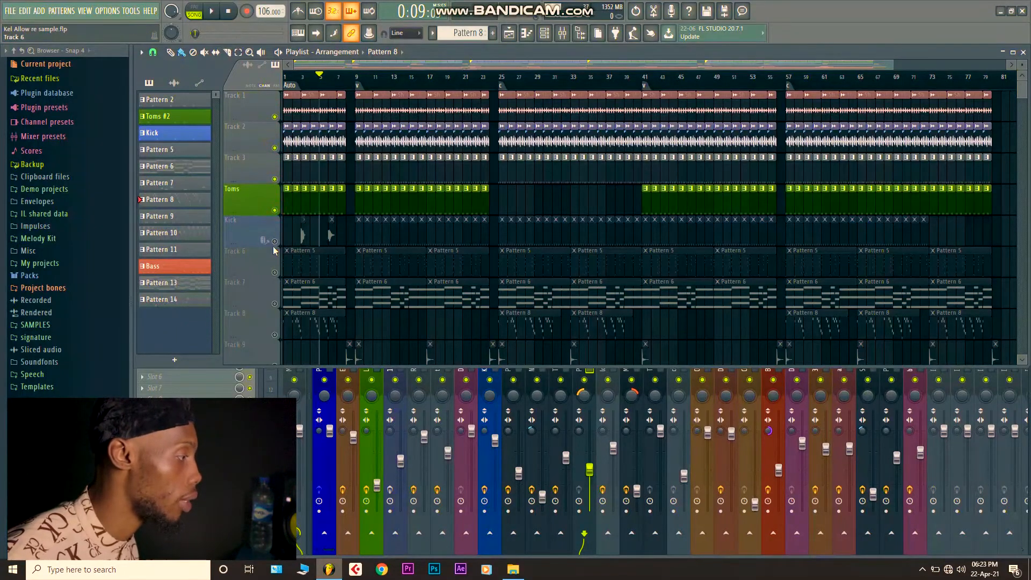
scroll("down", 3)
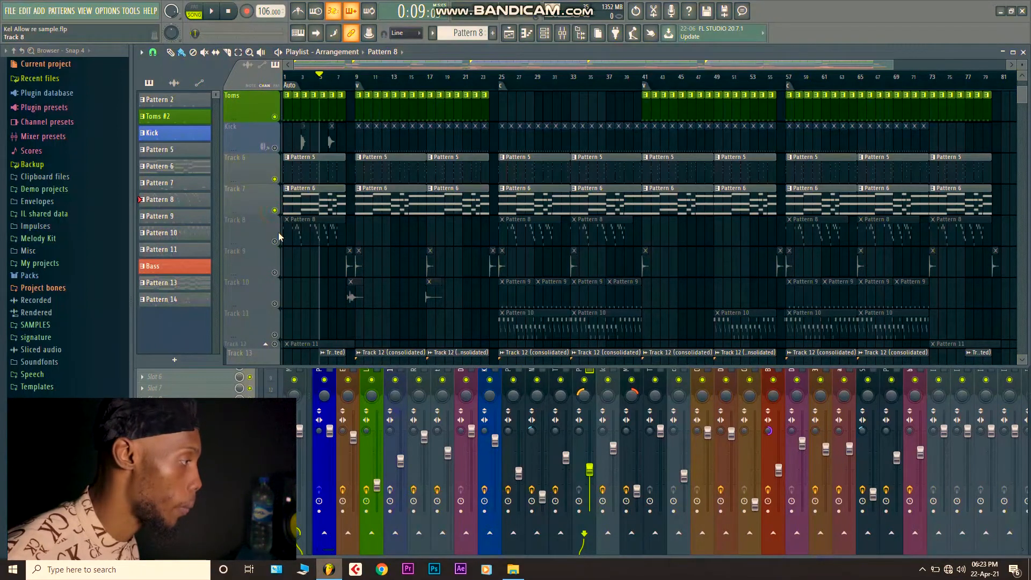
left_click(252, 138)
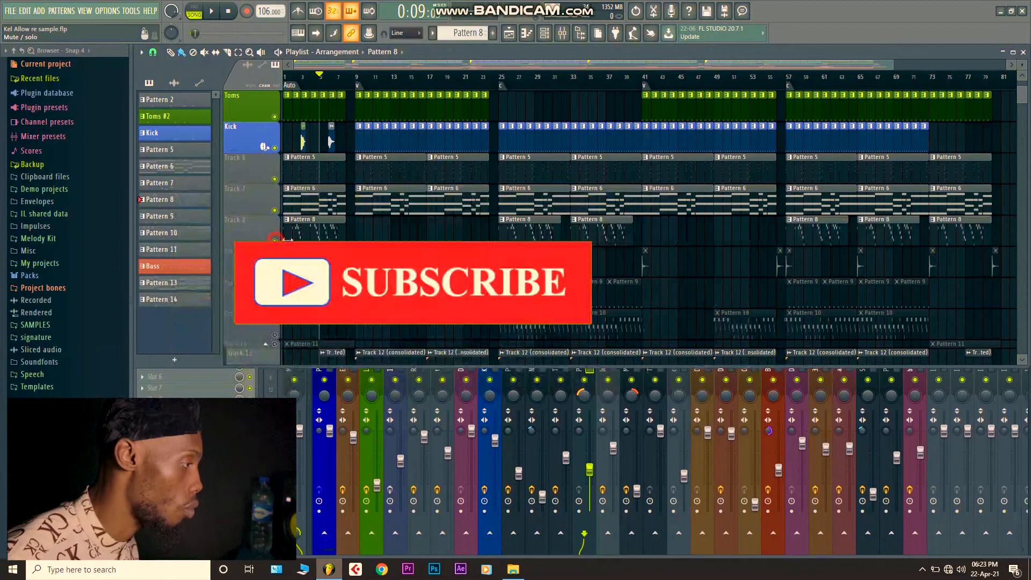
scroll("down", 3)
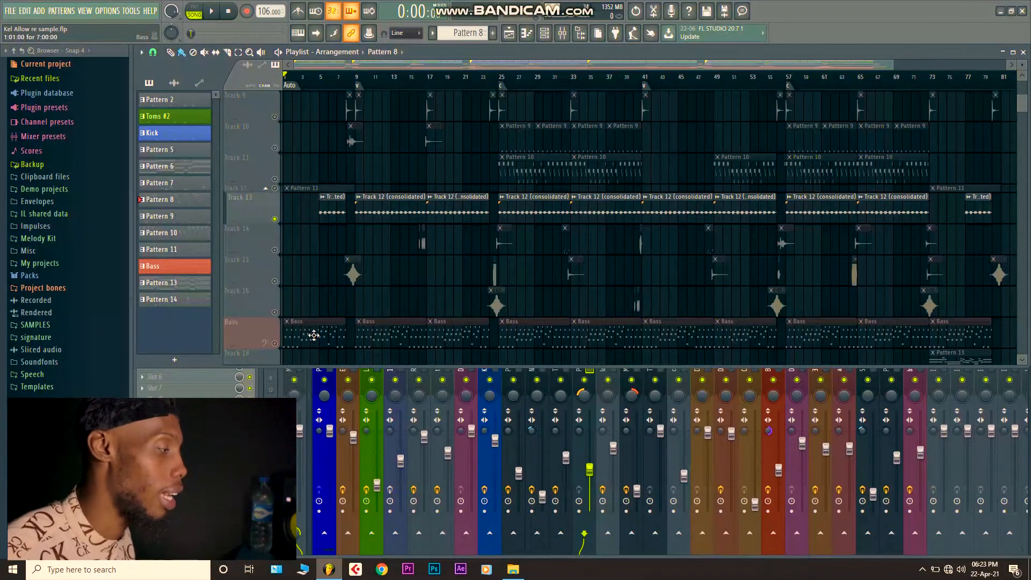
Step: Select the Bass track and review Purity #3's AnA BassGuitar preset, then close the Channel Rack
left_click(158, 265)
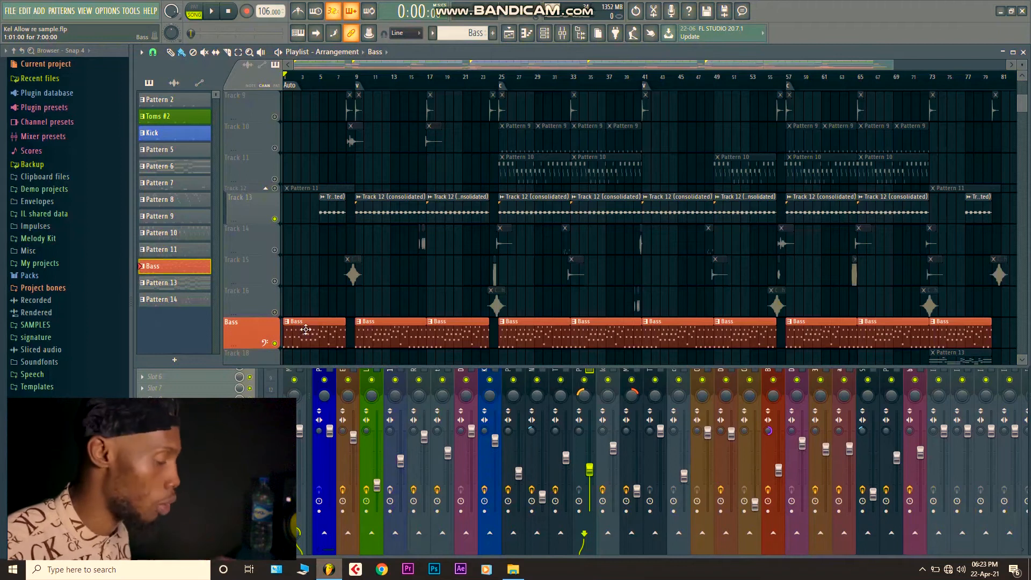
left_click(211, 11)
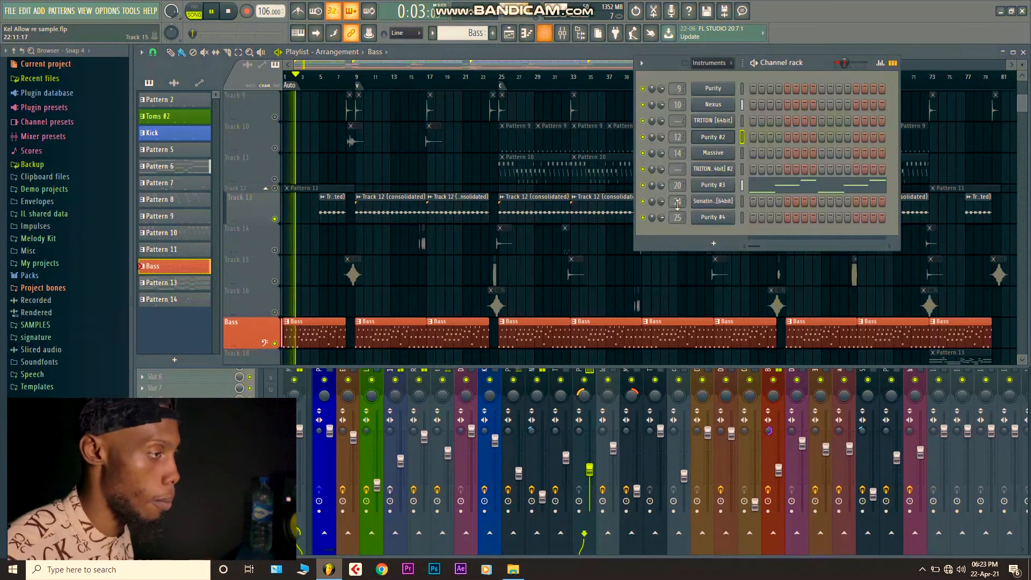
left_click(712, 185)
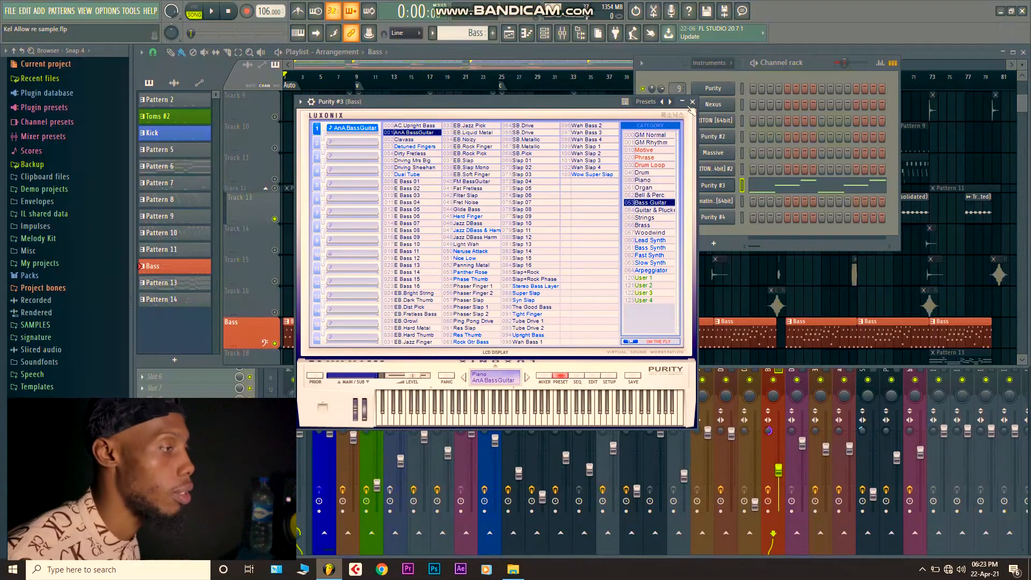
left_click(692, 102)
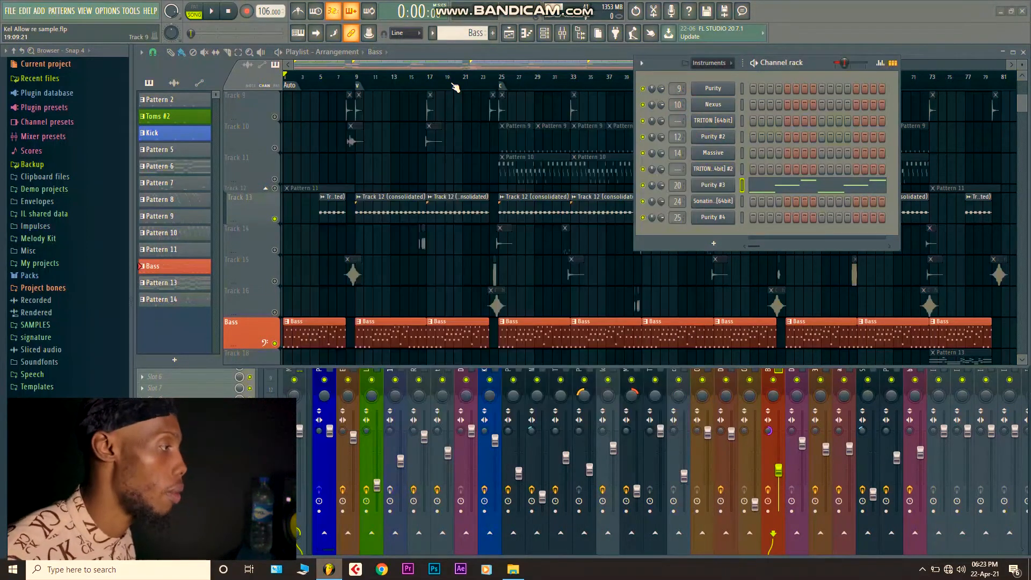
left_click(211, 12)
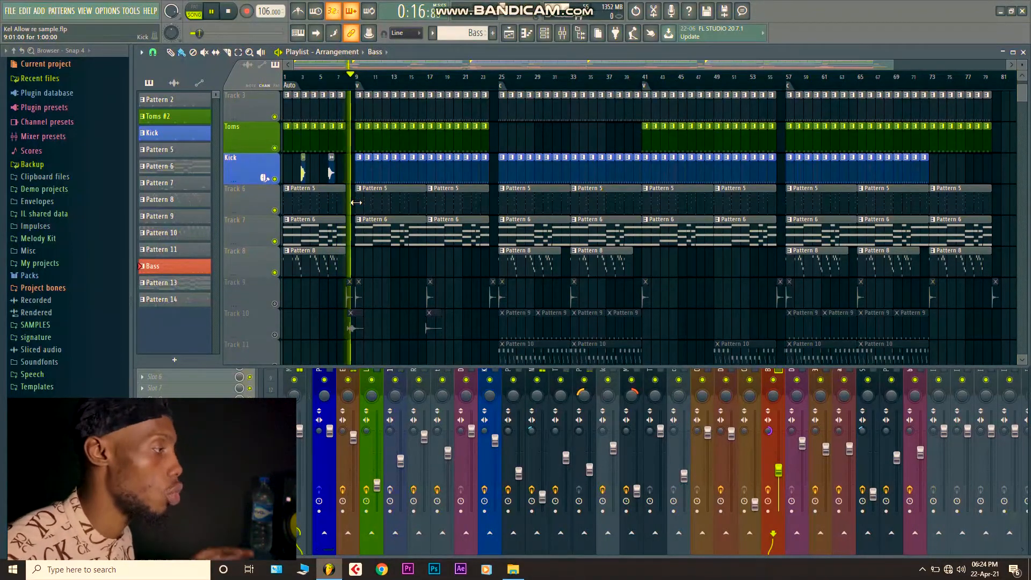
Step: Mute and unmute the Kick track during playback, then bring up its mixer channel
left_click(228, 11)
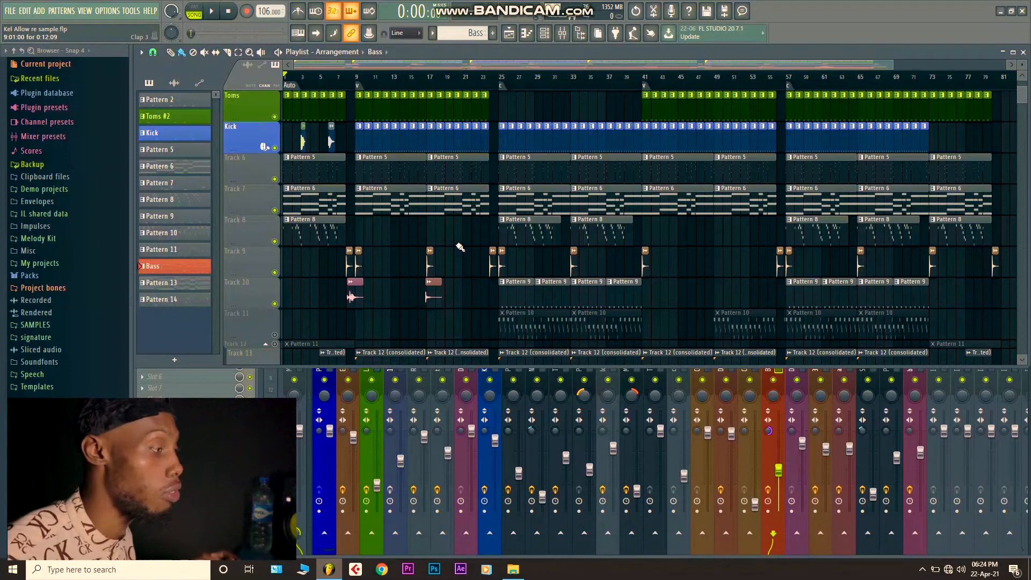
mouse_move(392, 302)
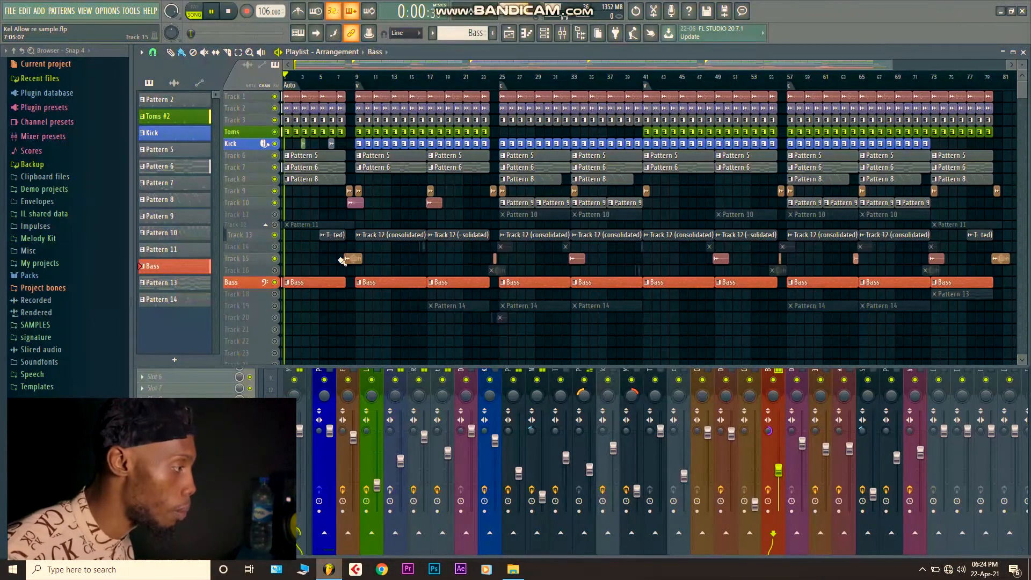
left_click(211, 11)
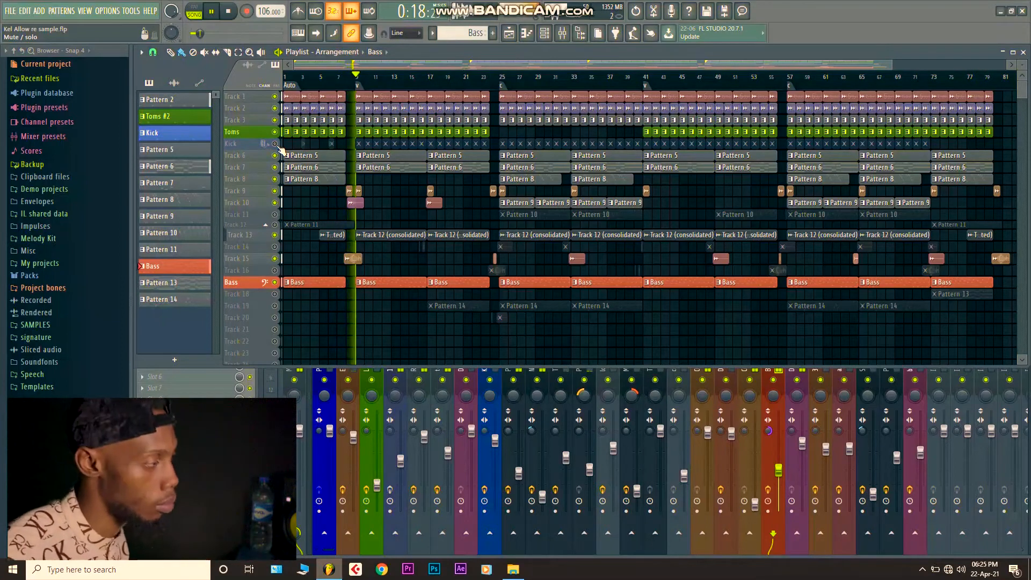
left_click(209, 11)
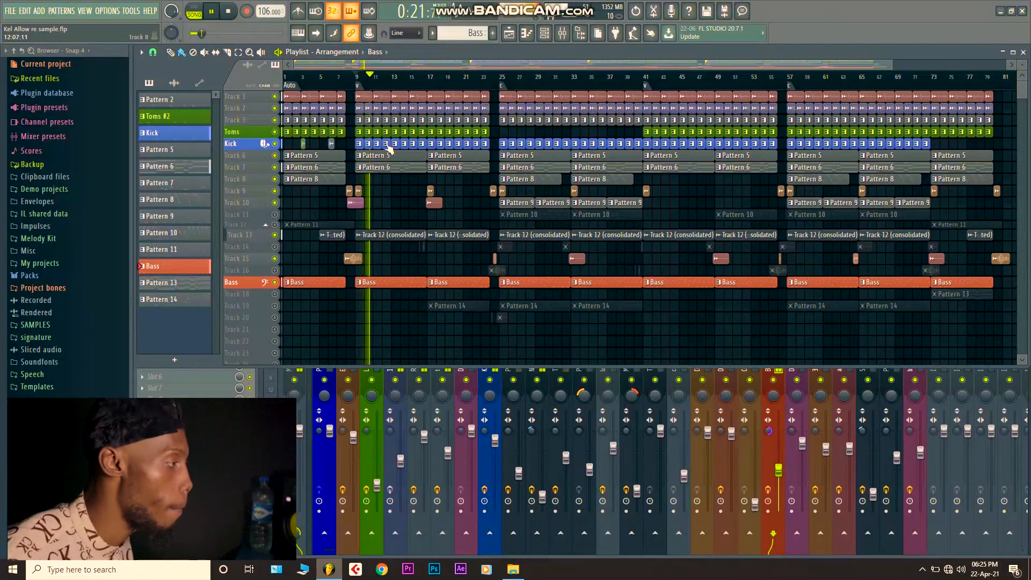
left_click(151, 133)
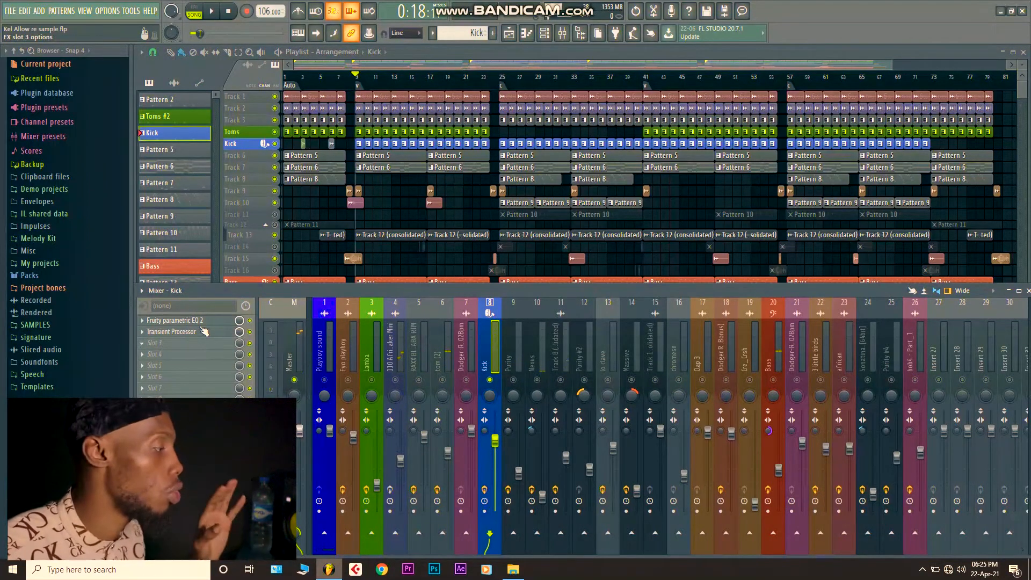
Step: Review the Kick insert's Fruity Parametric EQ 2 low-cut and Transient Processor, ending on the EQ
left_click(175, 321)
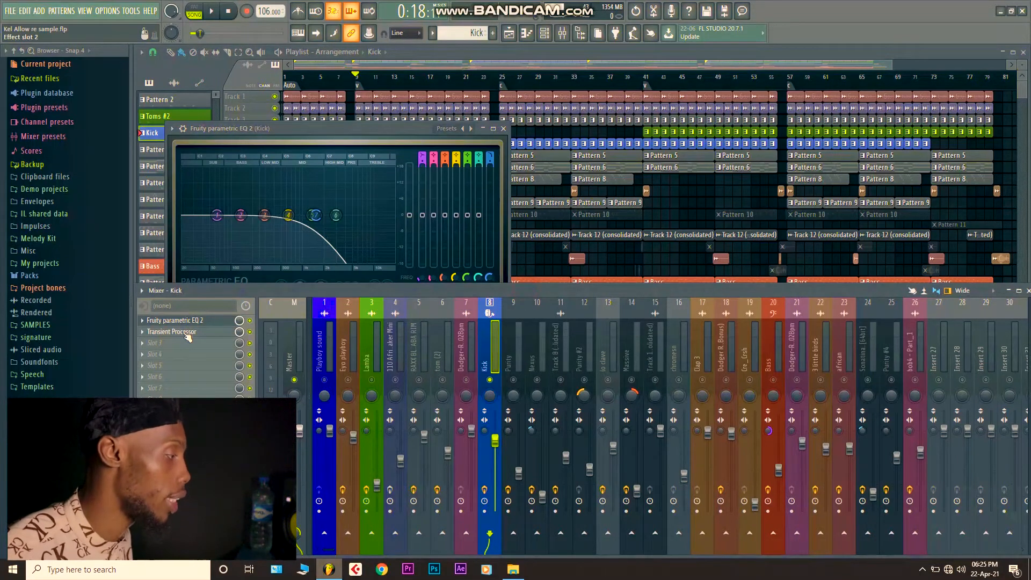
left_click(171, 331)
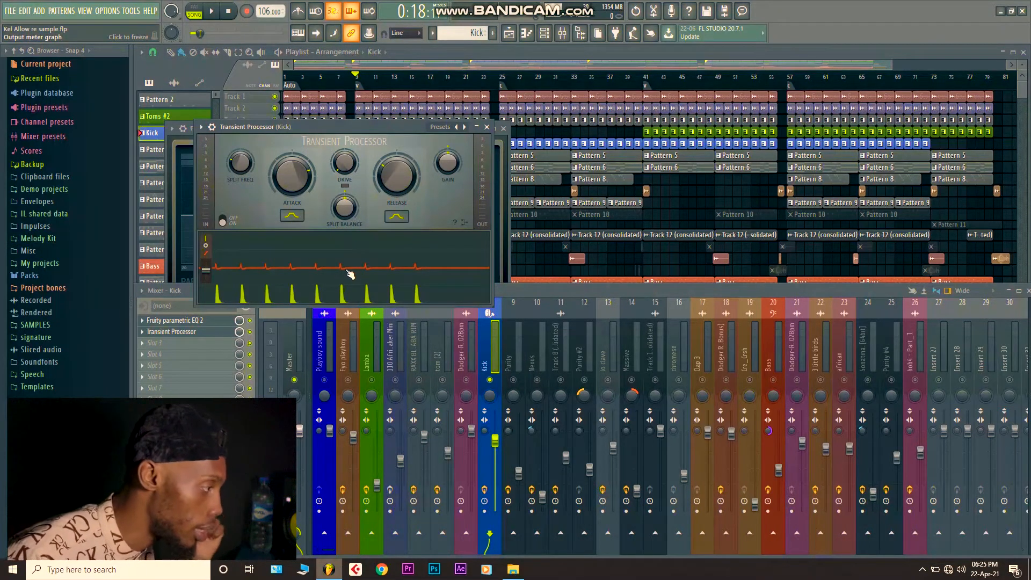
mouse_move(348, 275)
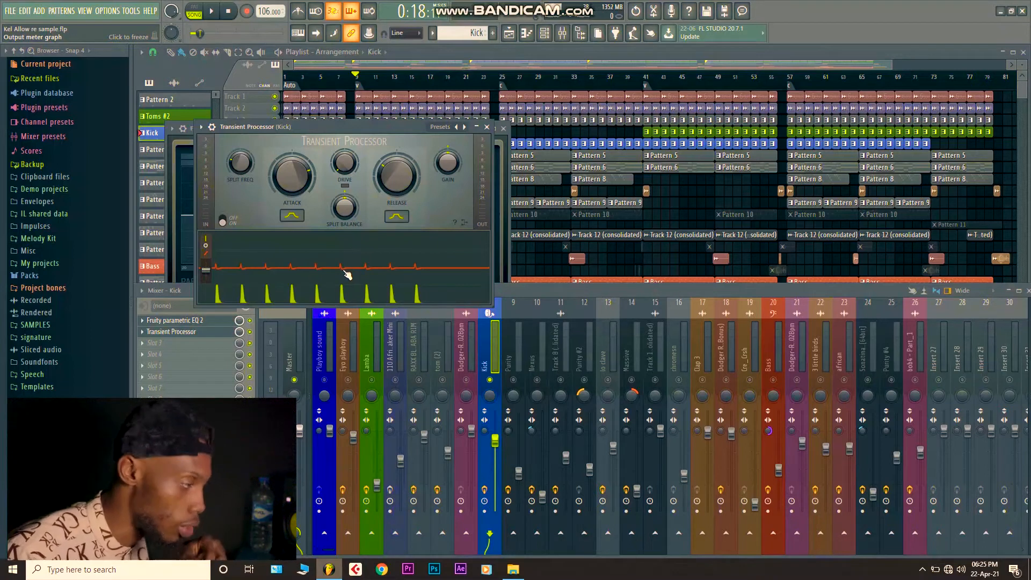
mouse_move(358, 281)
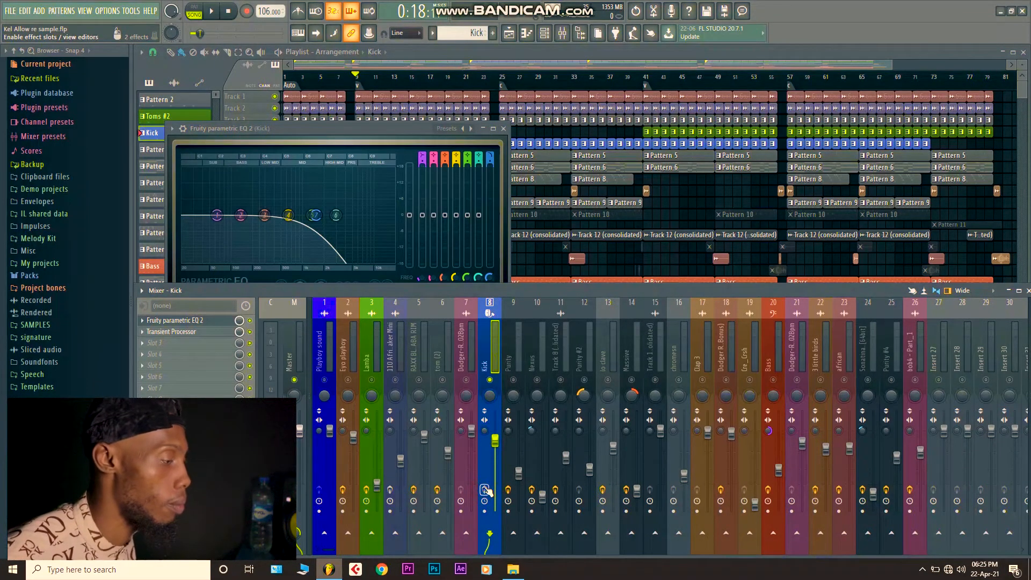
left_click(211, 11)
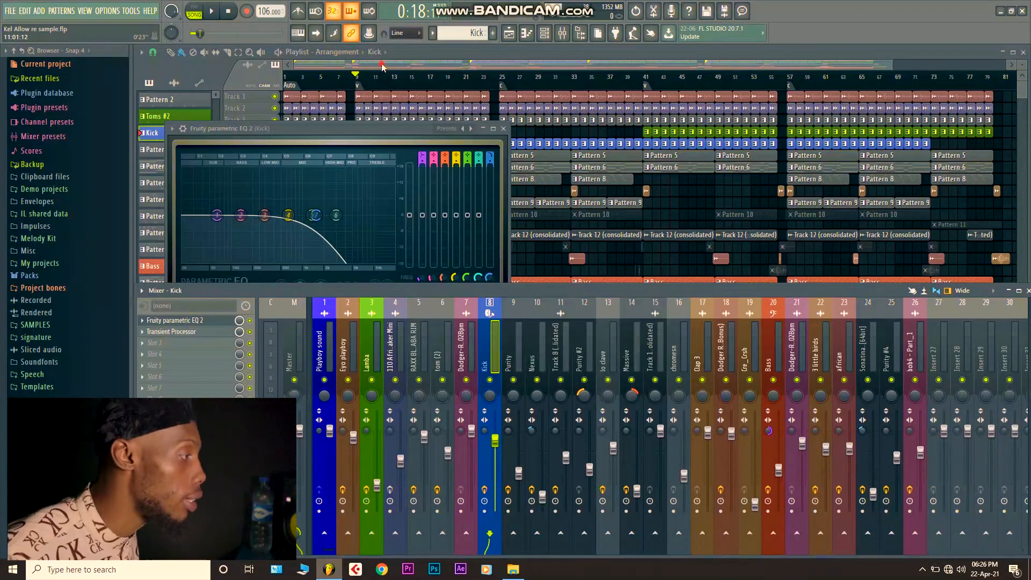
Step: Return to the playlist and show Pattern 14's instruments in the Channel Rack
left_click(503, 128)
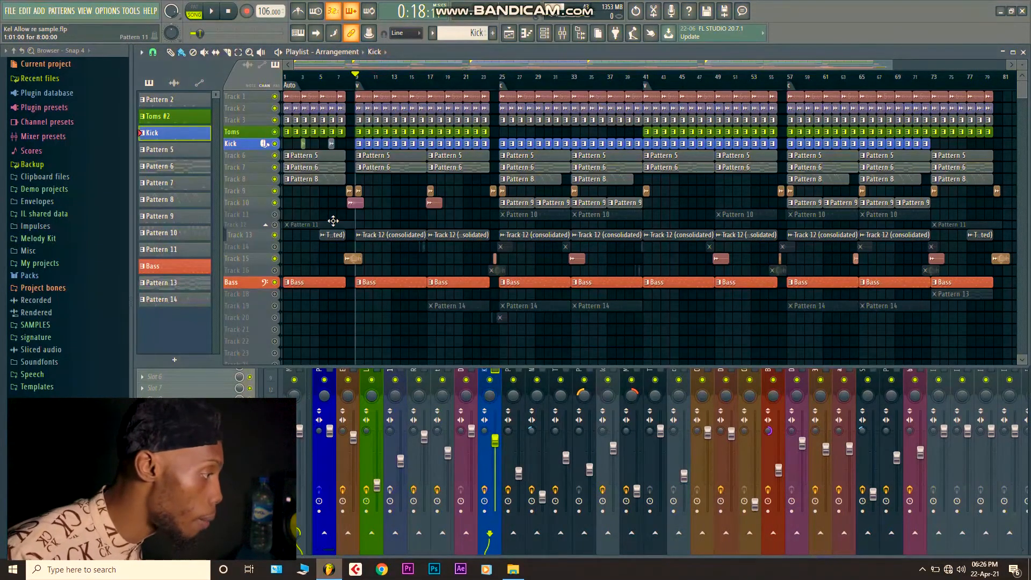
left_click(209, 11)
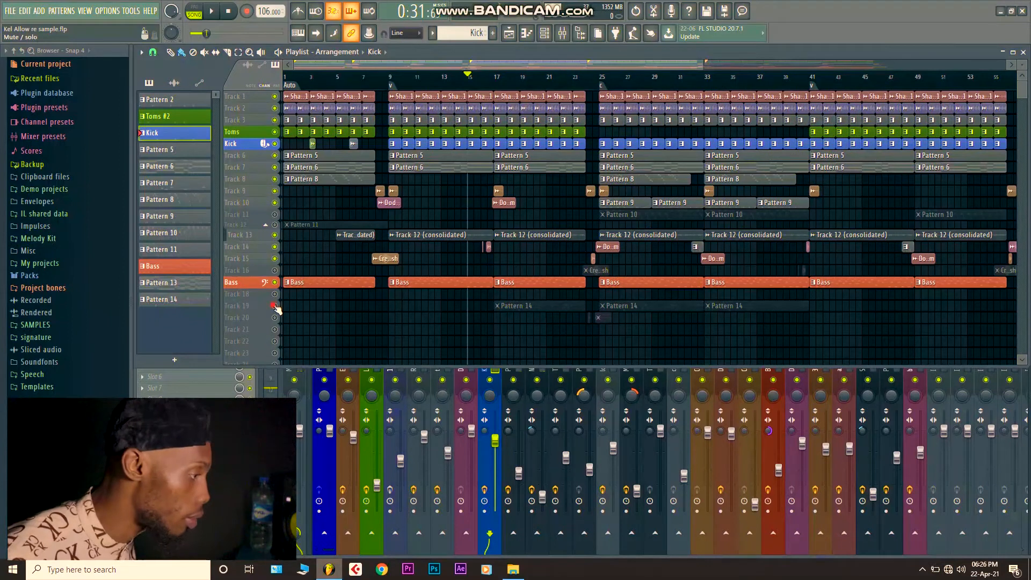
left_click(162, 300)
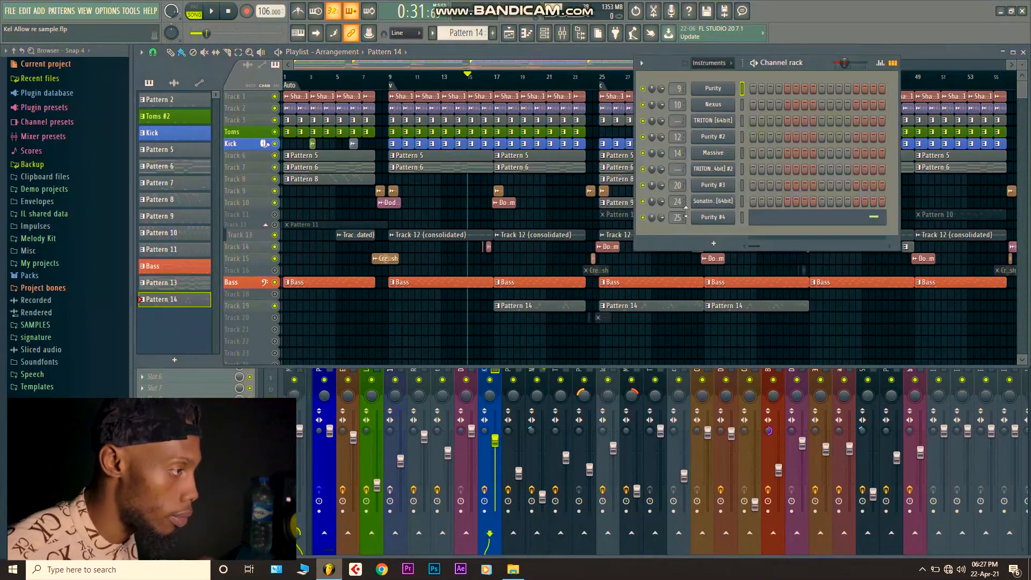
Step: View Purity #4's Ocarina woodwind preset, then close the plugin and Channel Rack
left_click(712, 217)
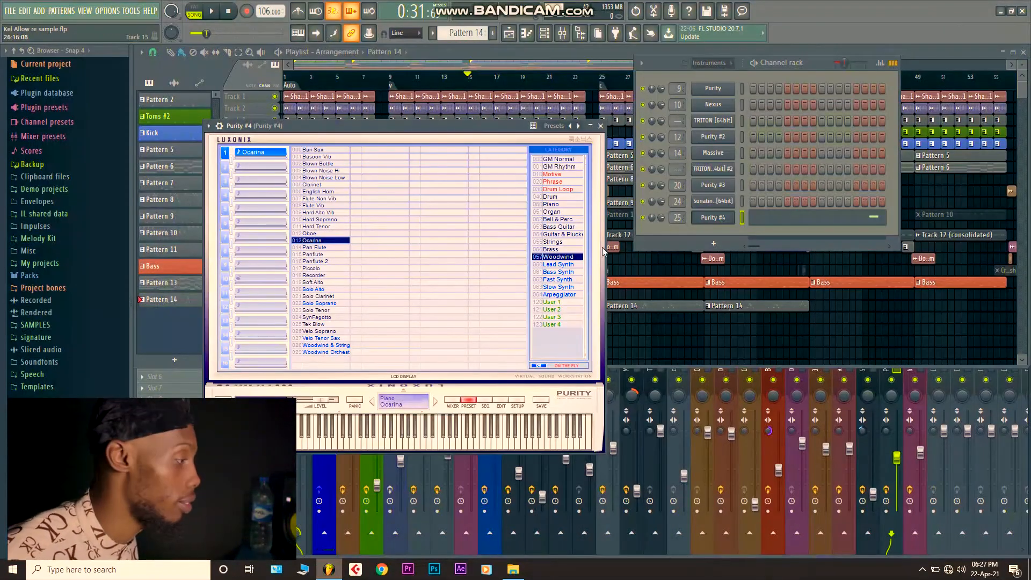
left_click(599, 126)
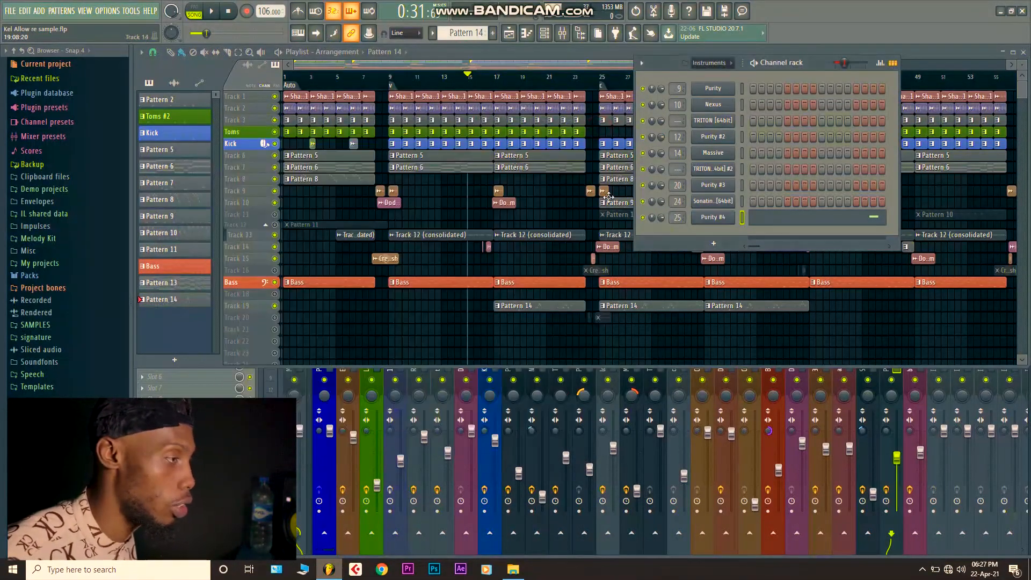
left_click(497, 63)
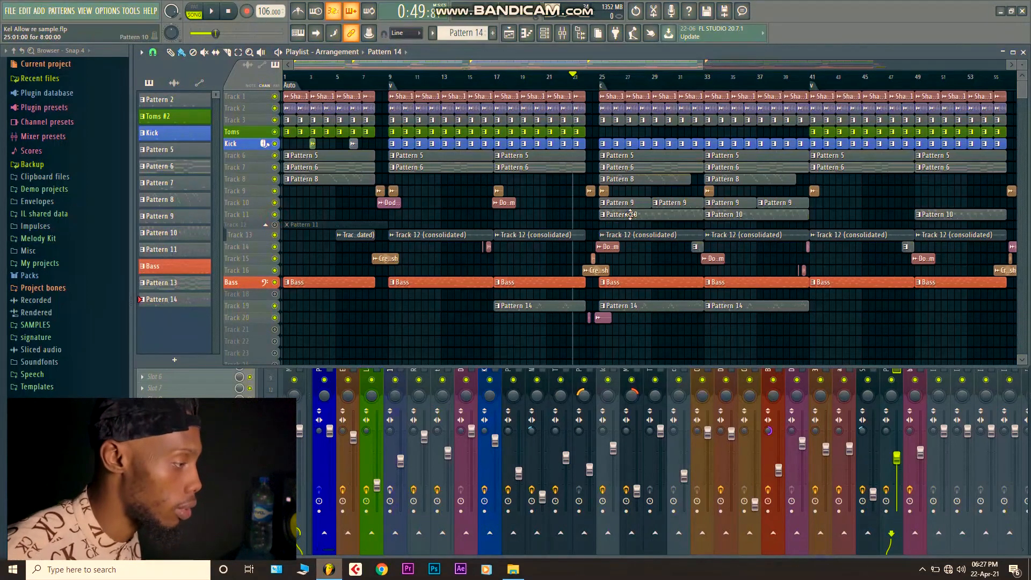
mouse_move(612, 220)
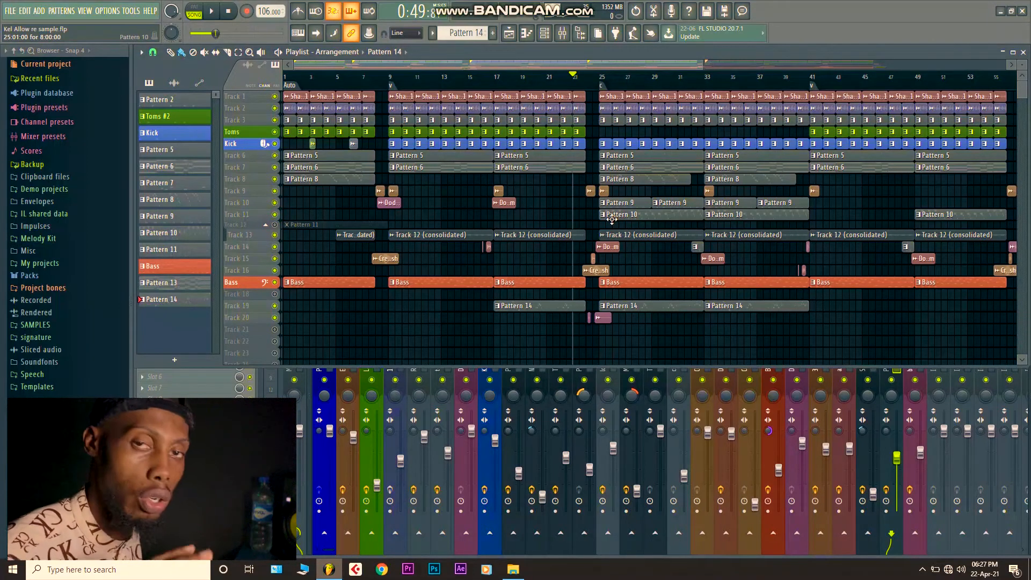
Step: Open Pattern 10's Massive synth showing the ANALOGICA preset
left_click(210, 11)
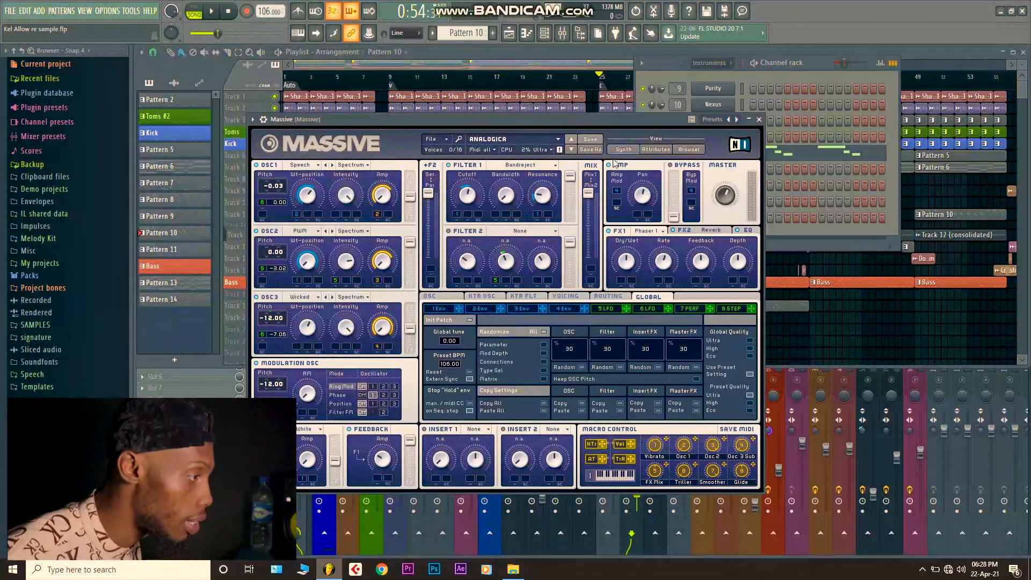
Step: Browse Massive's sound library, then close the Massive window
left_click(688, 149)
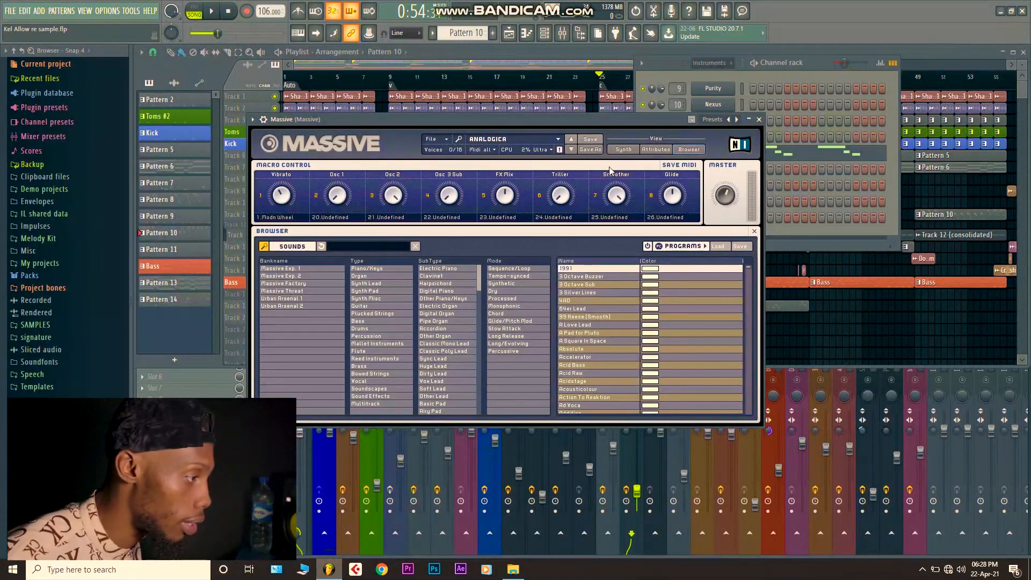
mouse_move(774, 131)
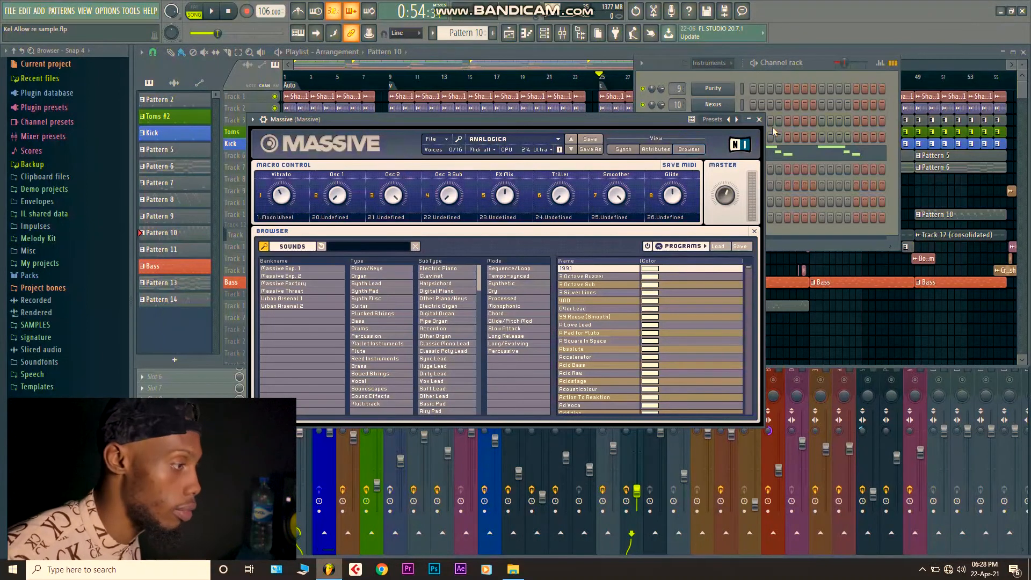
left_click(758, 119)
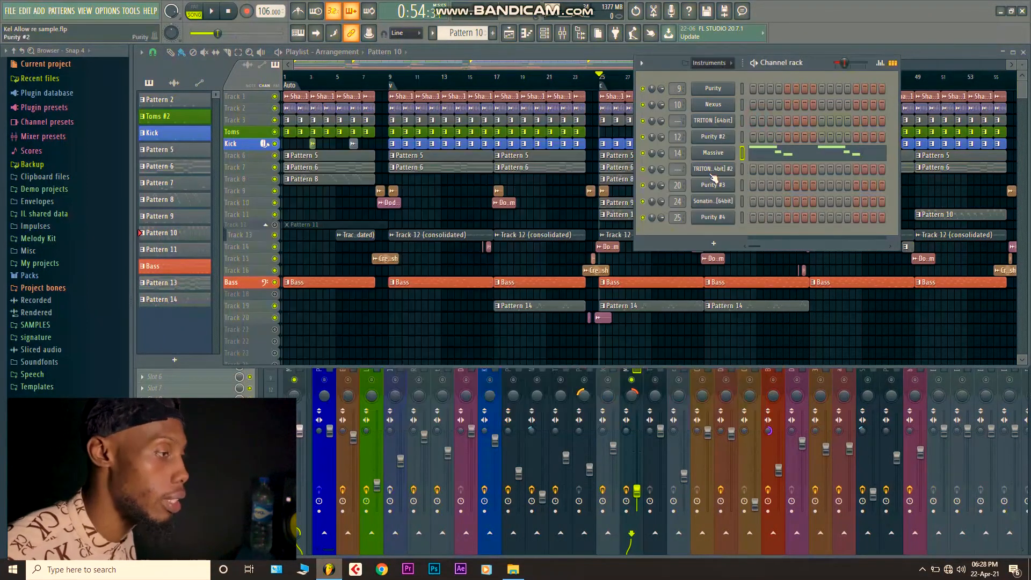
left_click(712, 120)
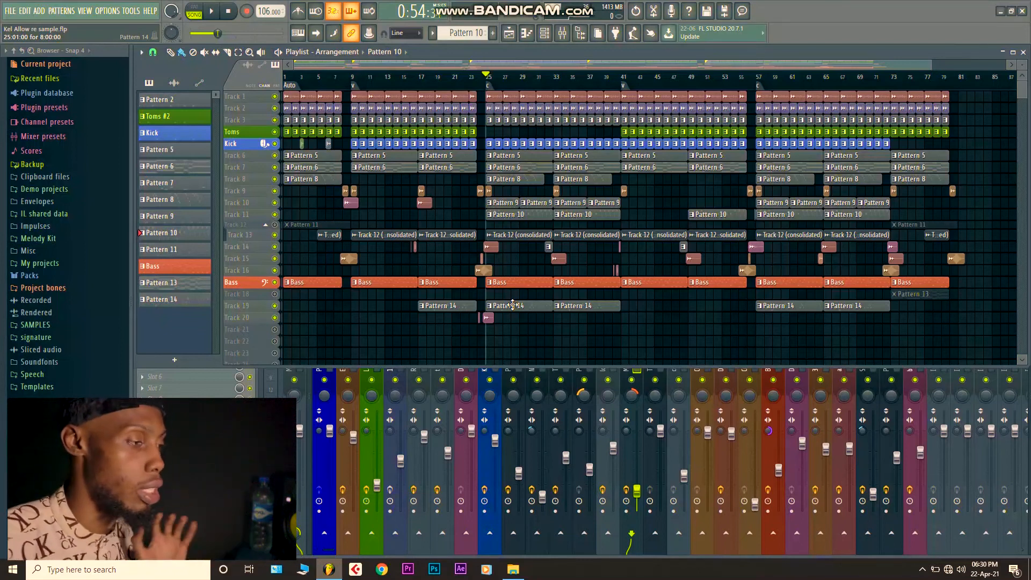
mouse_move(885, 88)
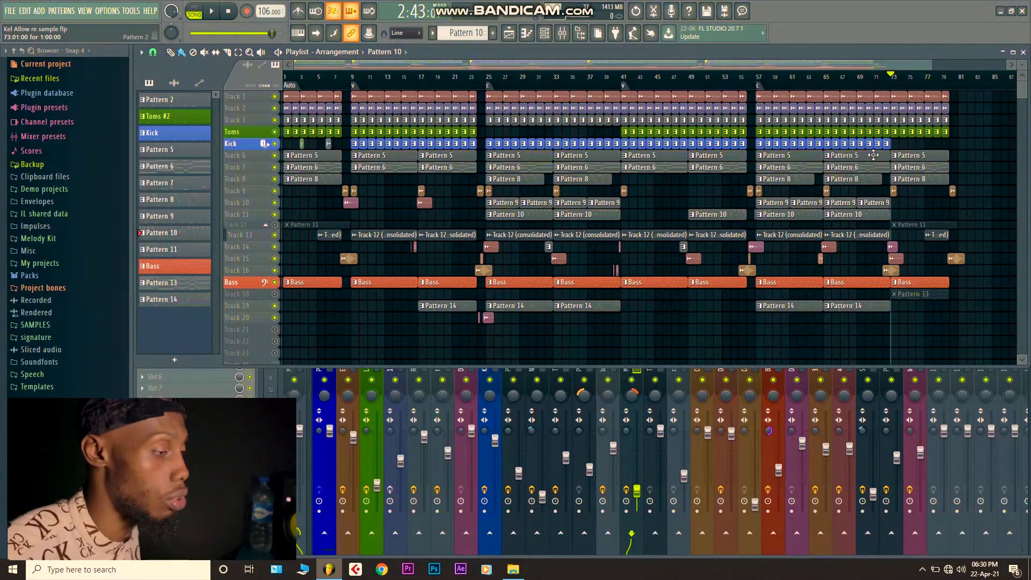
mouse_move(296, 309)
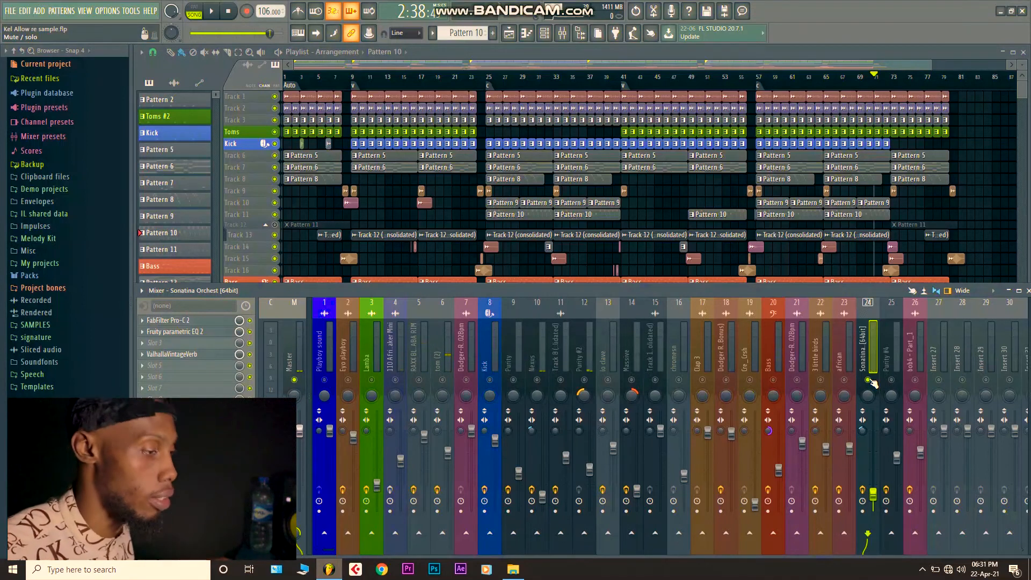
Step: View the Sonatina Orchestra insert's FabFilter Pro-C 2, Parametric EQ 2 and ValhallaVintageVerb, then close the mixer
left_click(210, 11)
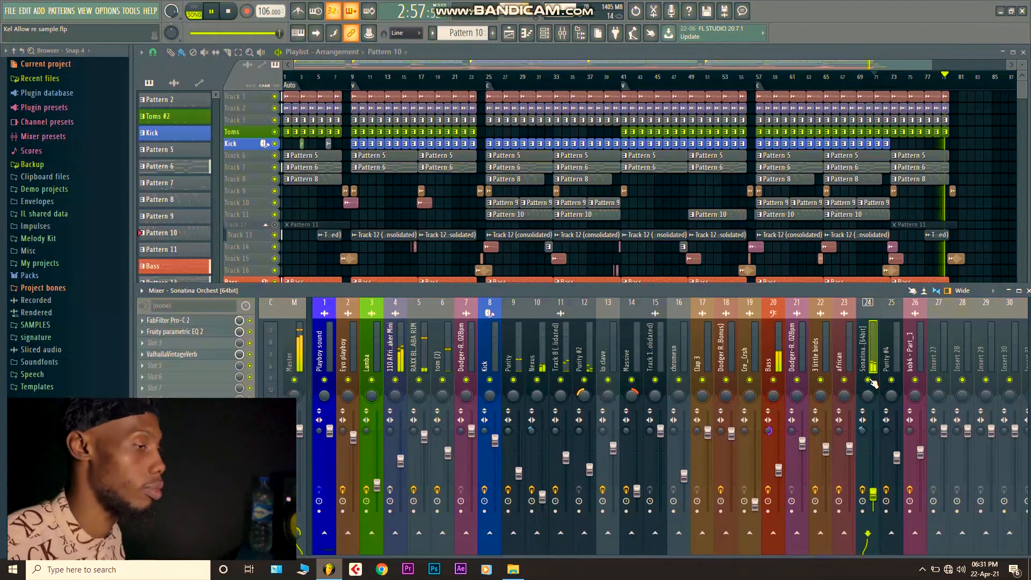
left_click(211, 11)
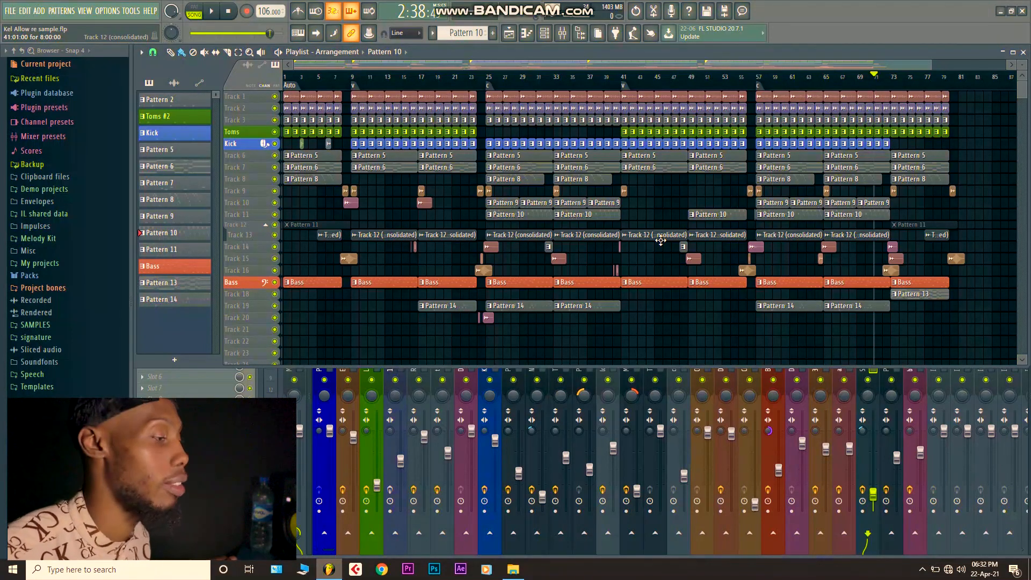
mouse_move(684, 302)
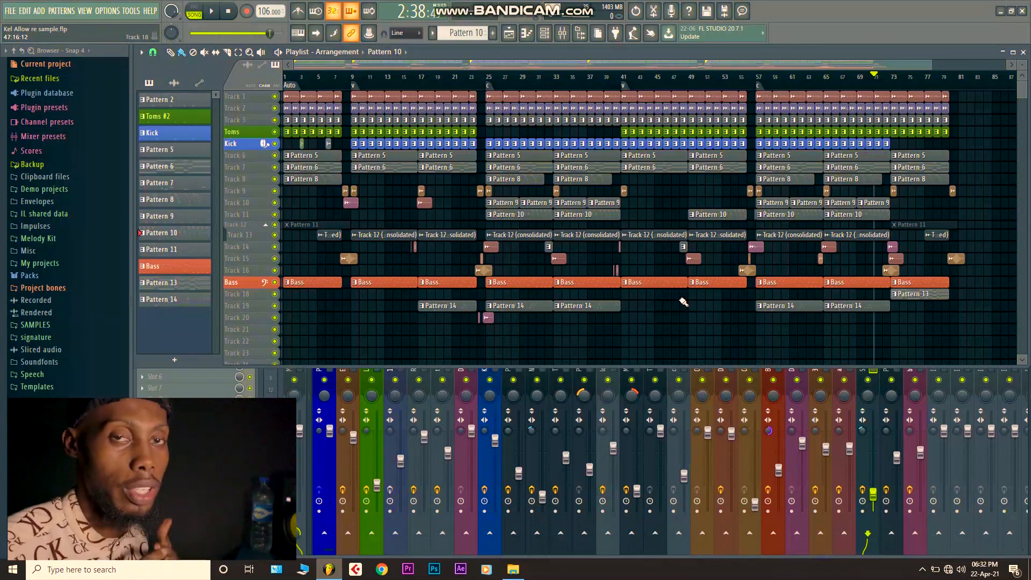